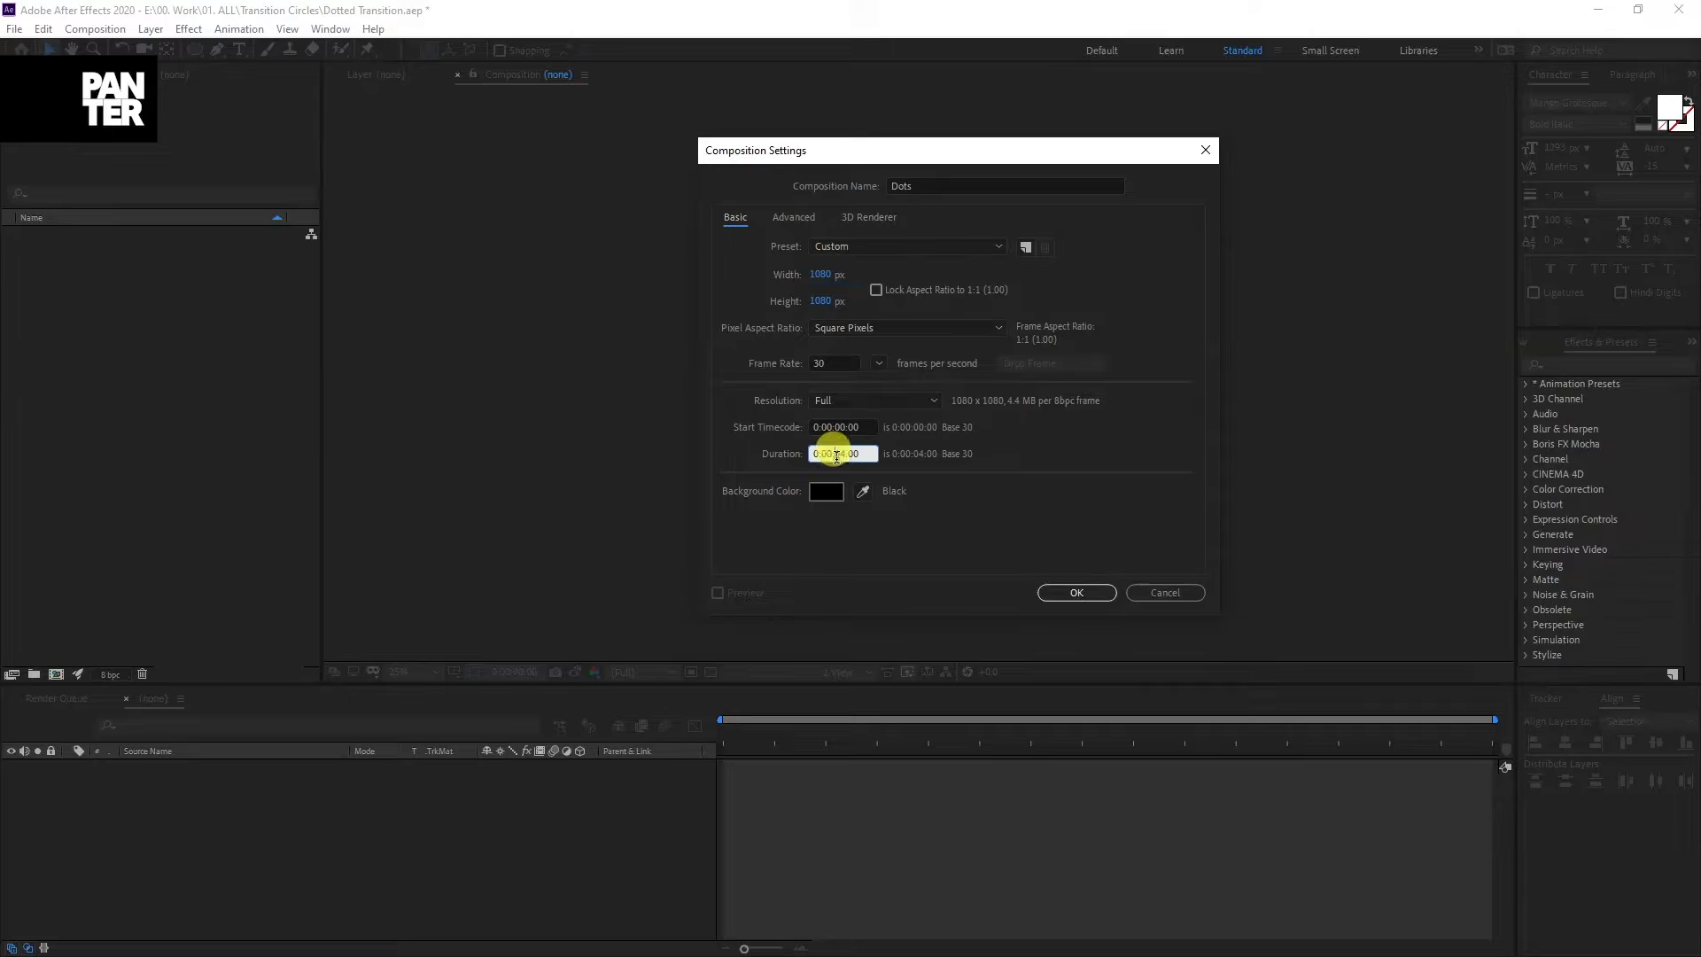
Step: Confirm the Dots comp (1080×1080, 30 fps) and draw a white-filled circle with the Ellipse tool
left_click(1075, 591)
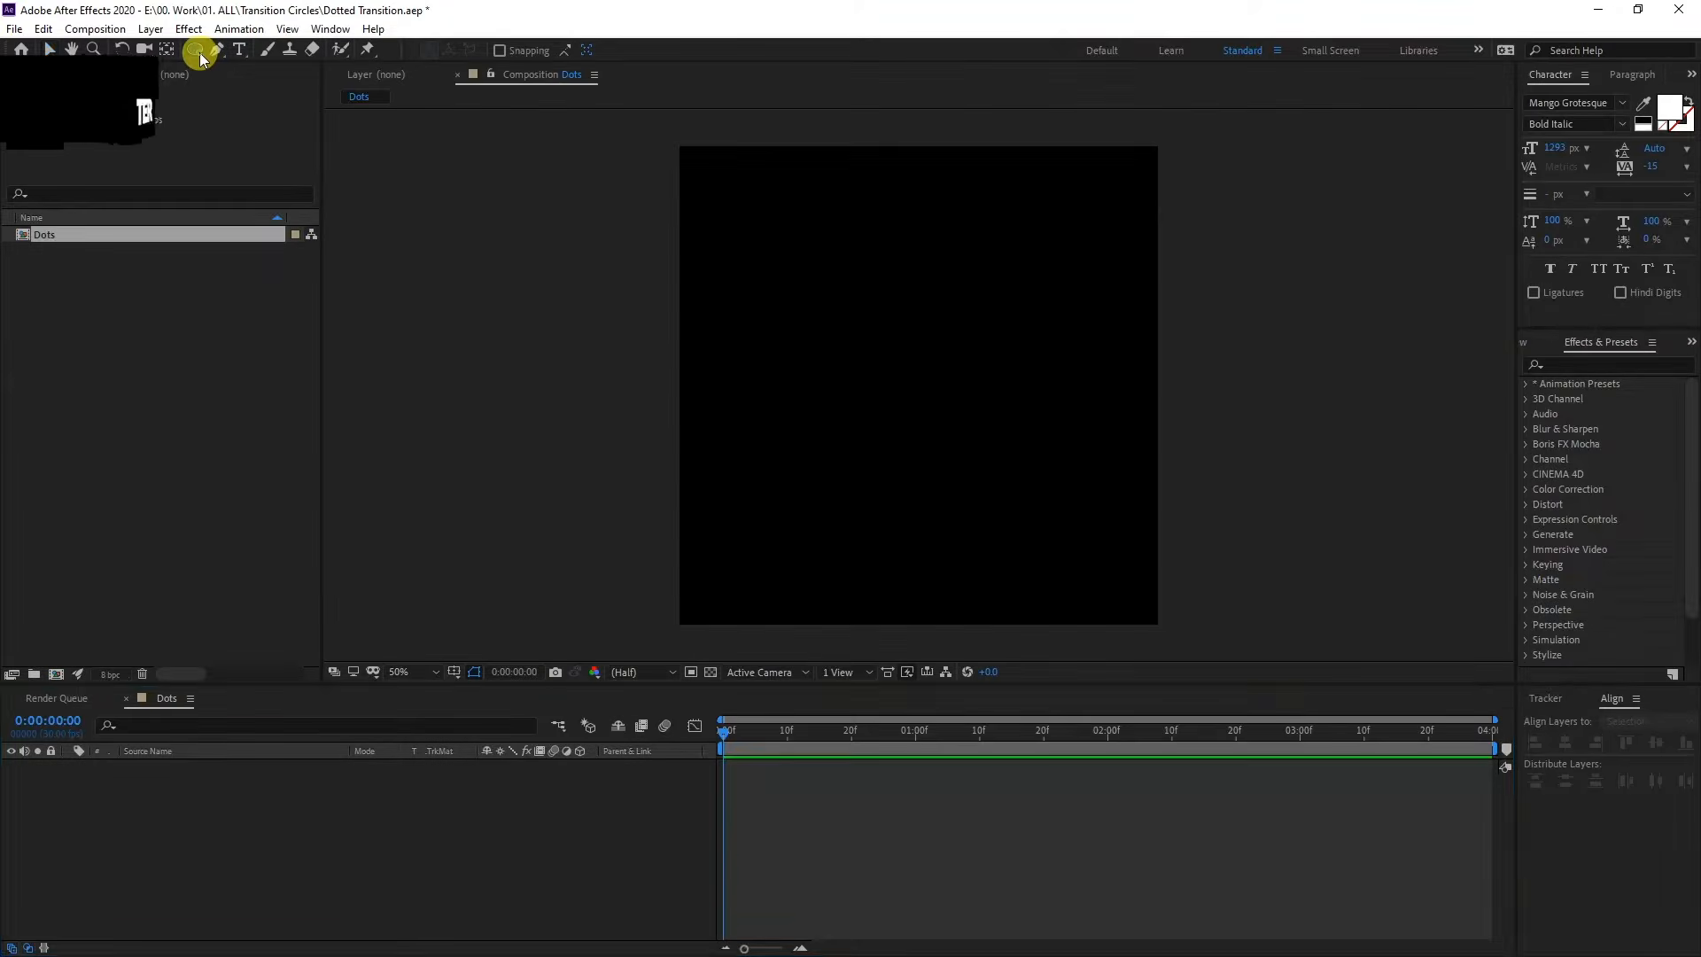
left_click(200, 49)
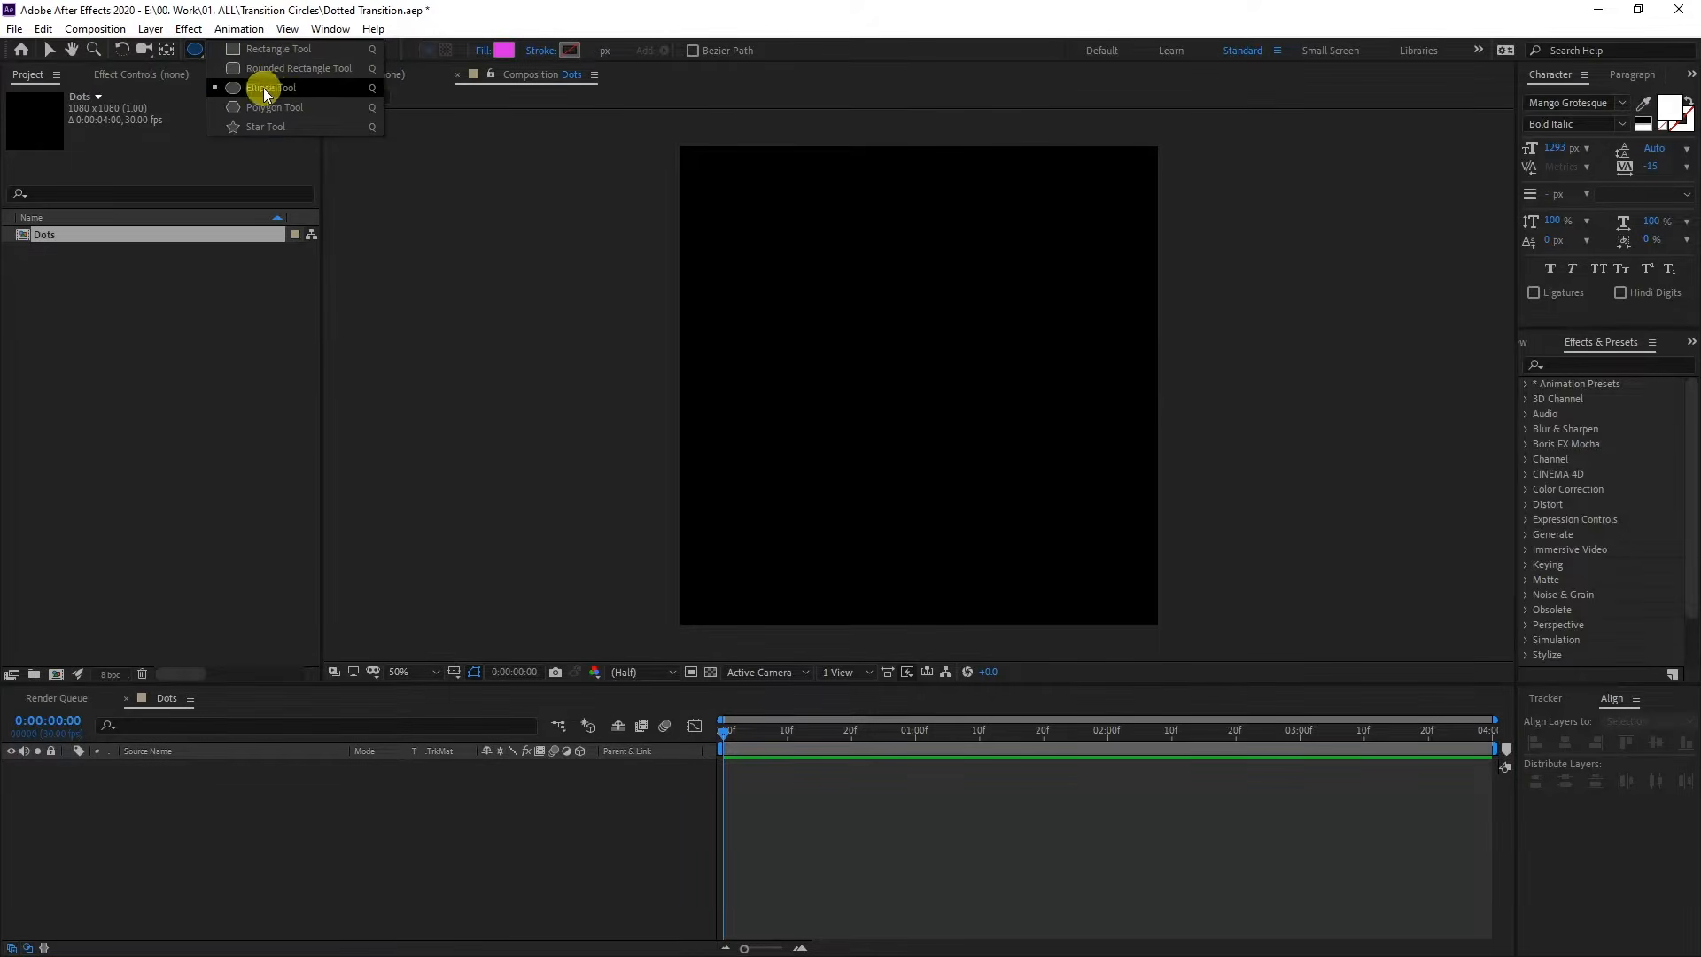
left_click(271, 88)
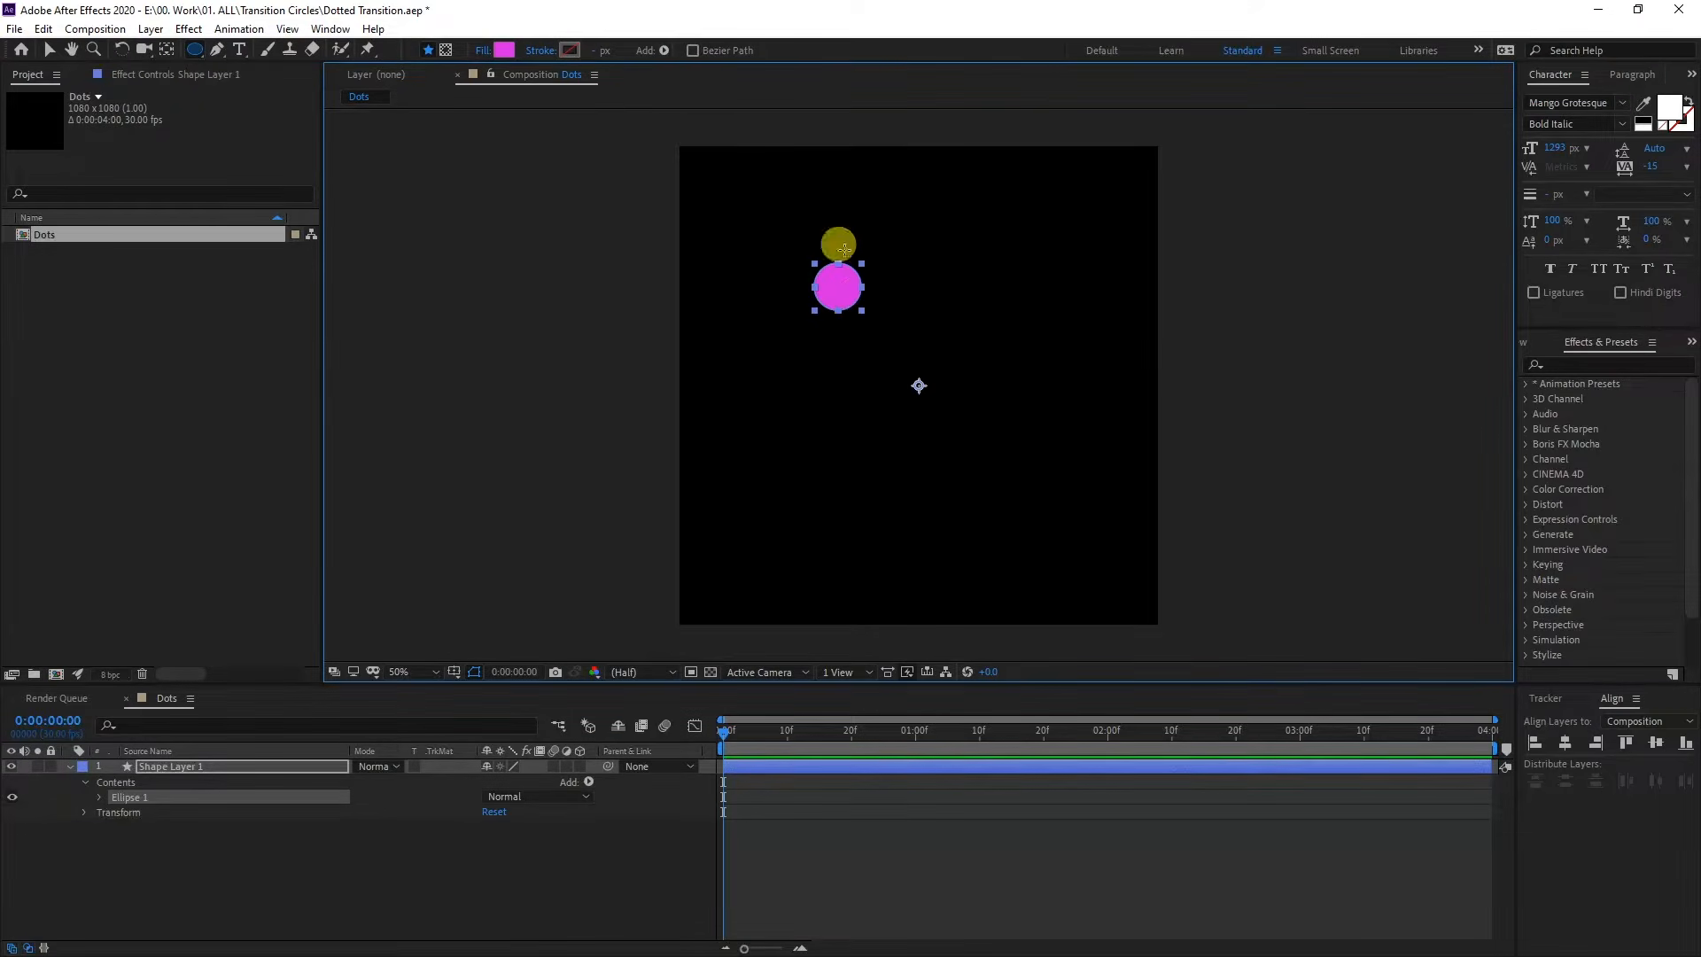
left_click(505, 50)
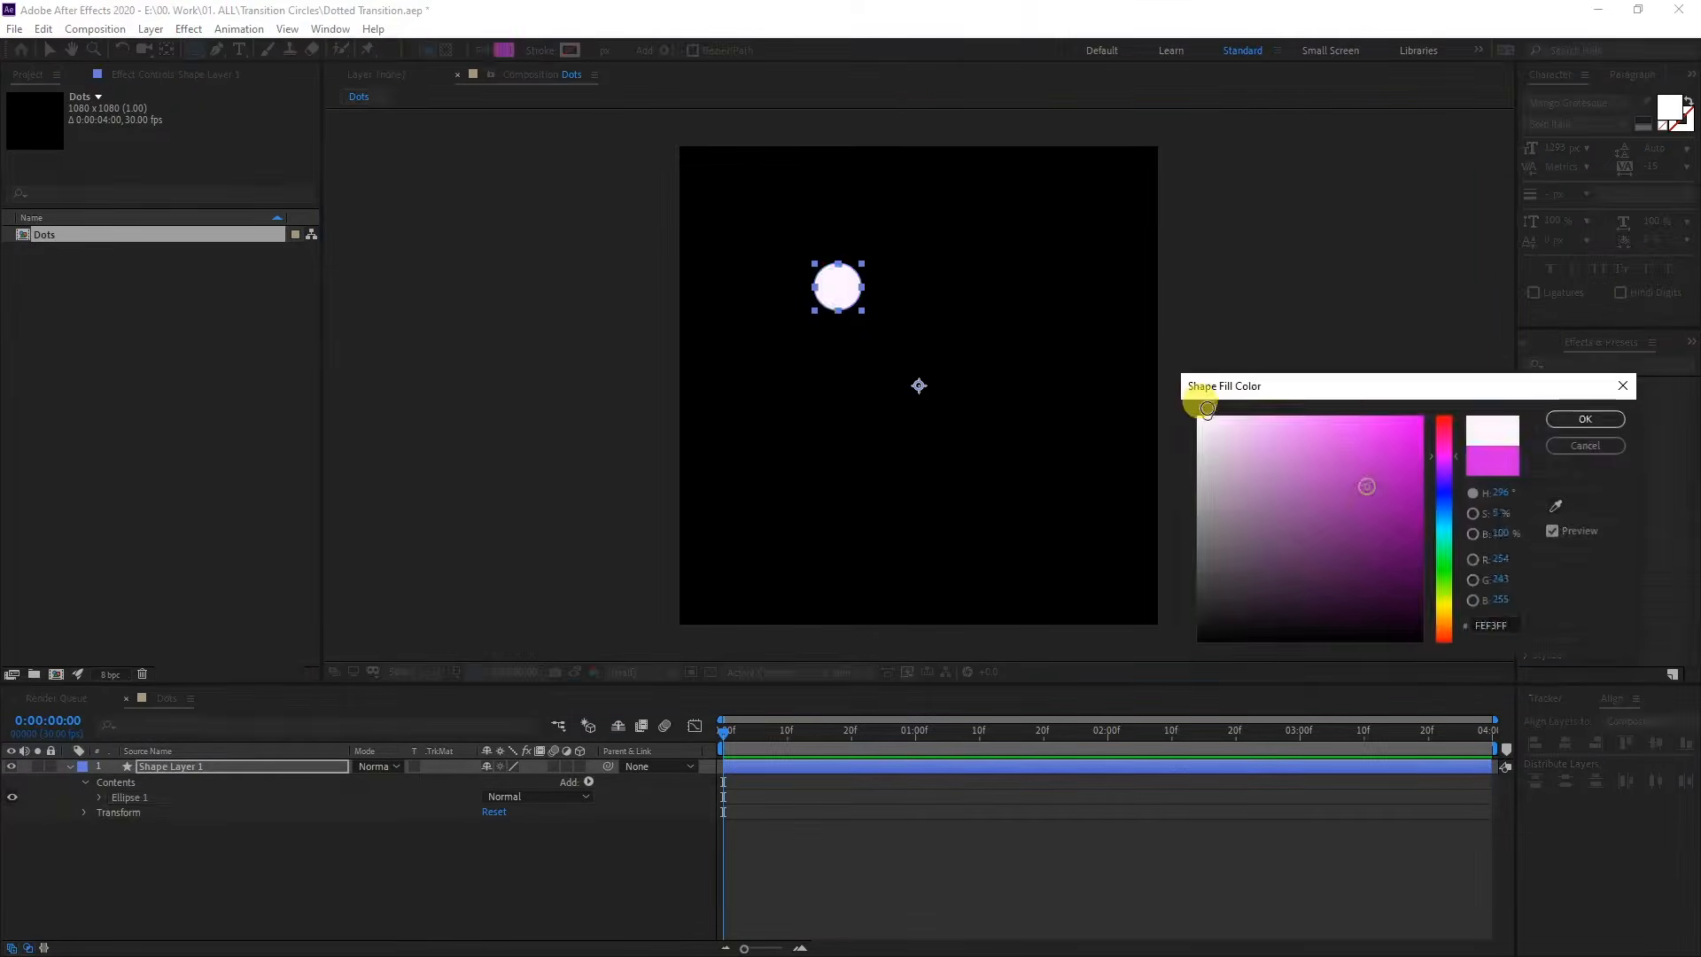
left_click(1584, 418)
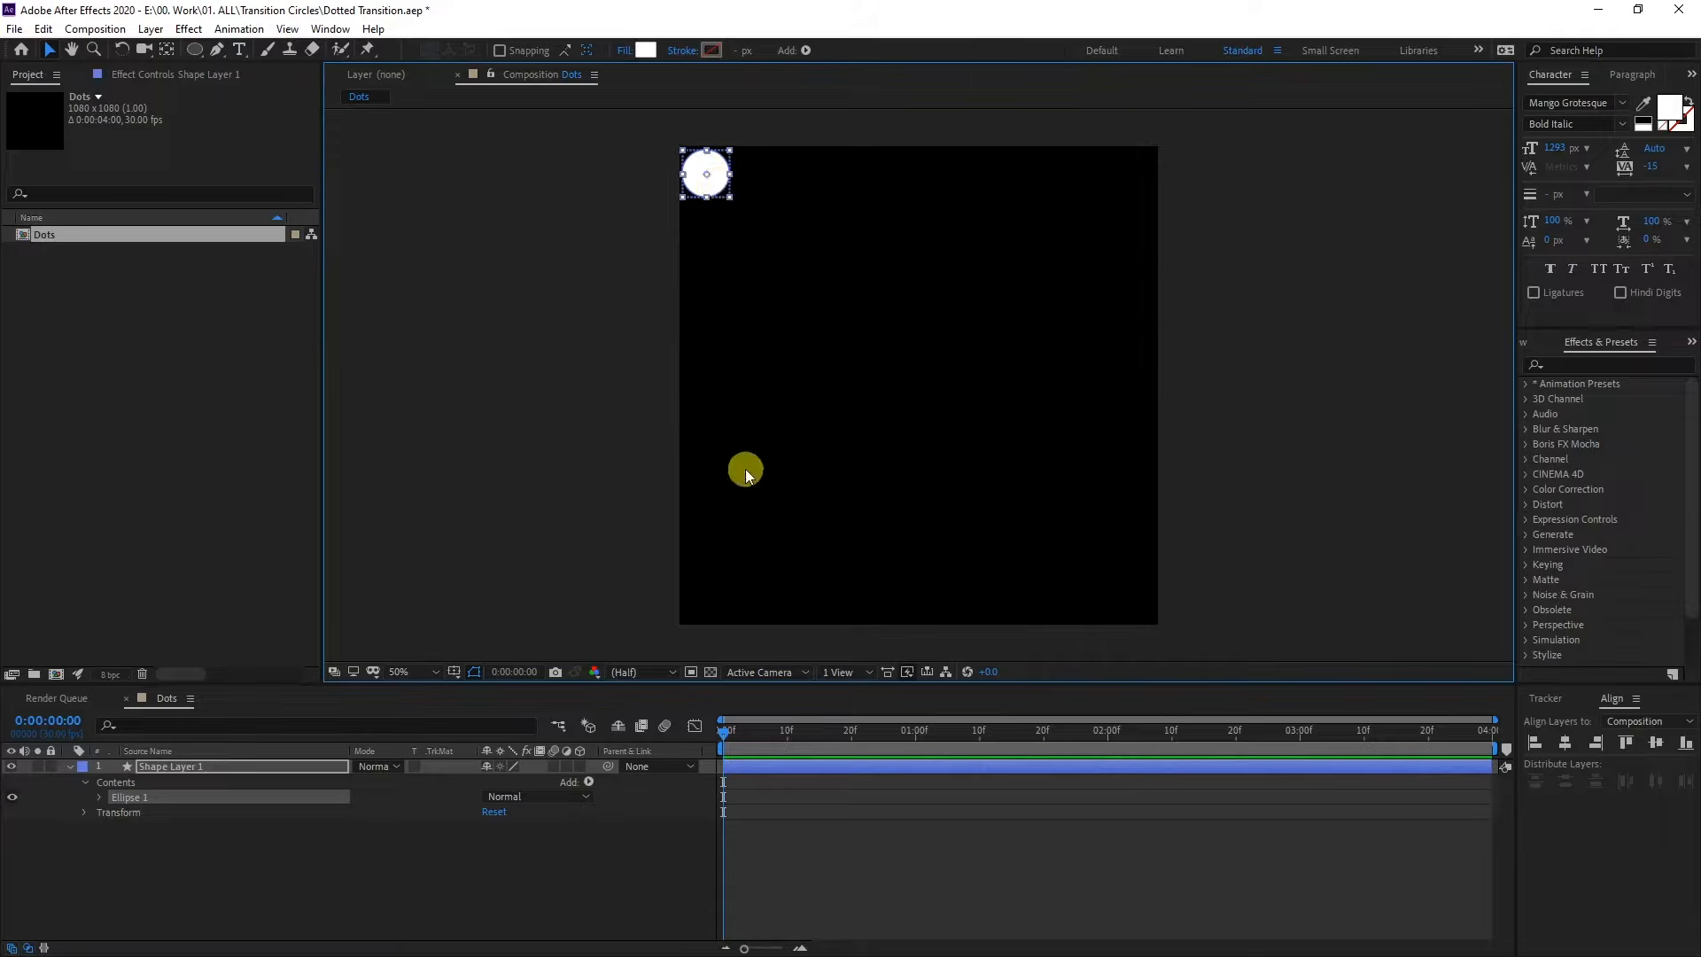
Step: Add a Repeater with 15 copies and adjust its transform scale and position into a row
left_click(83, 782)
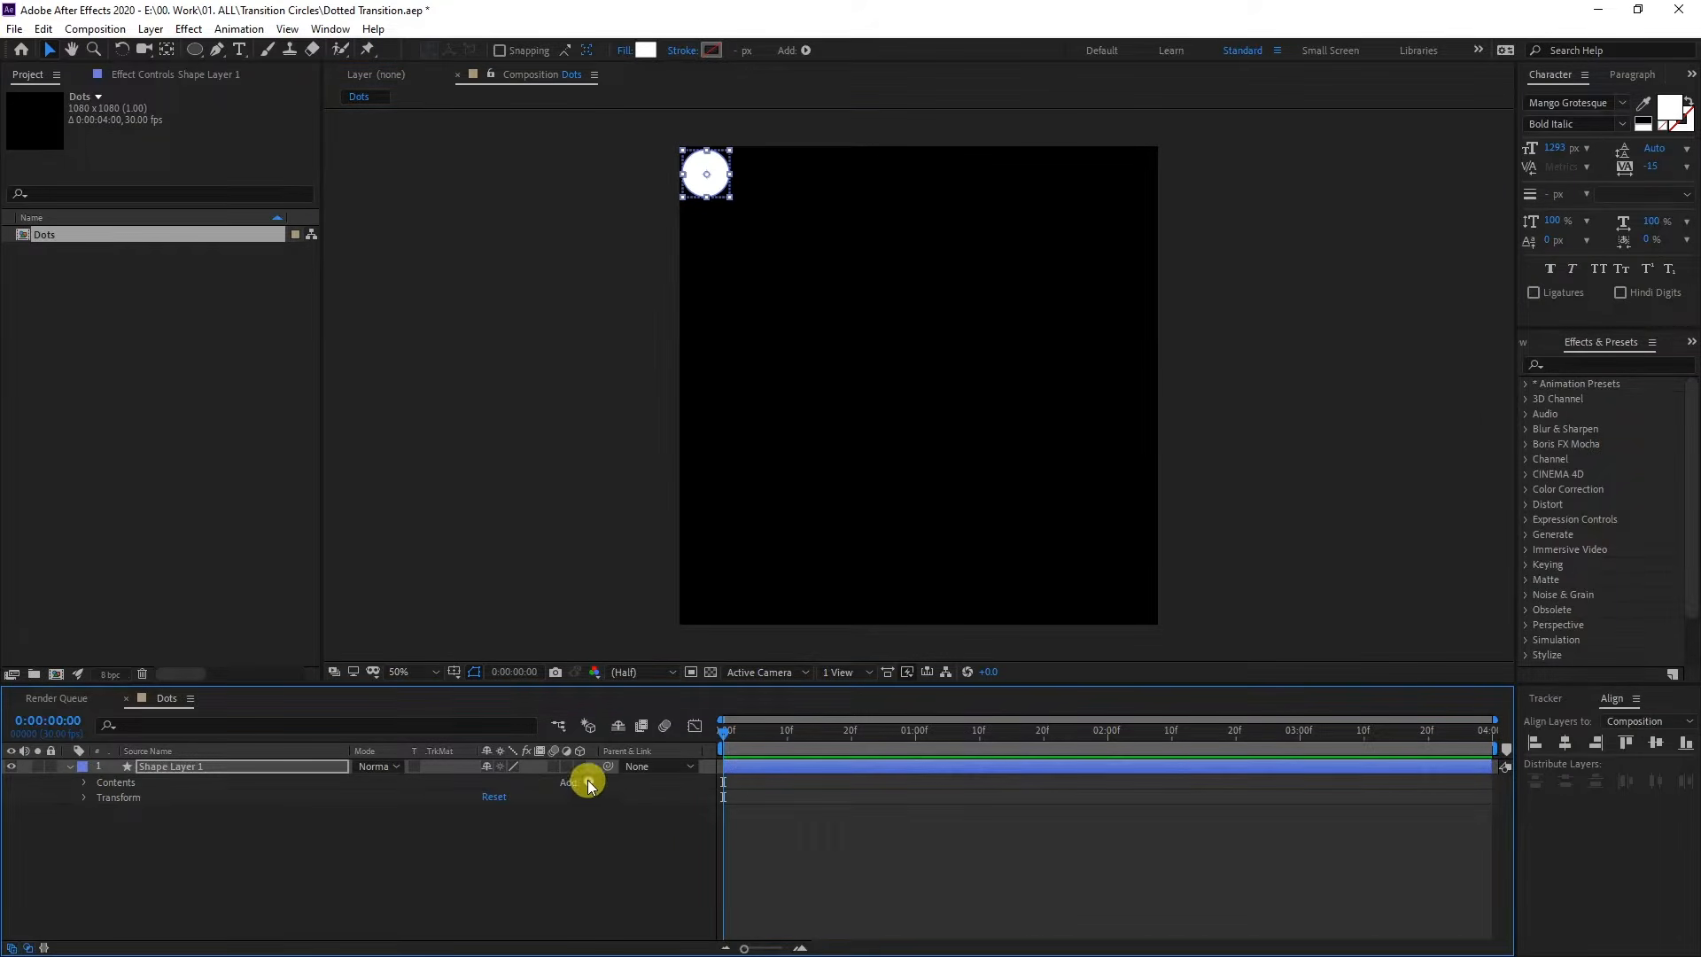
left_click(583, 781)
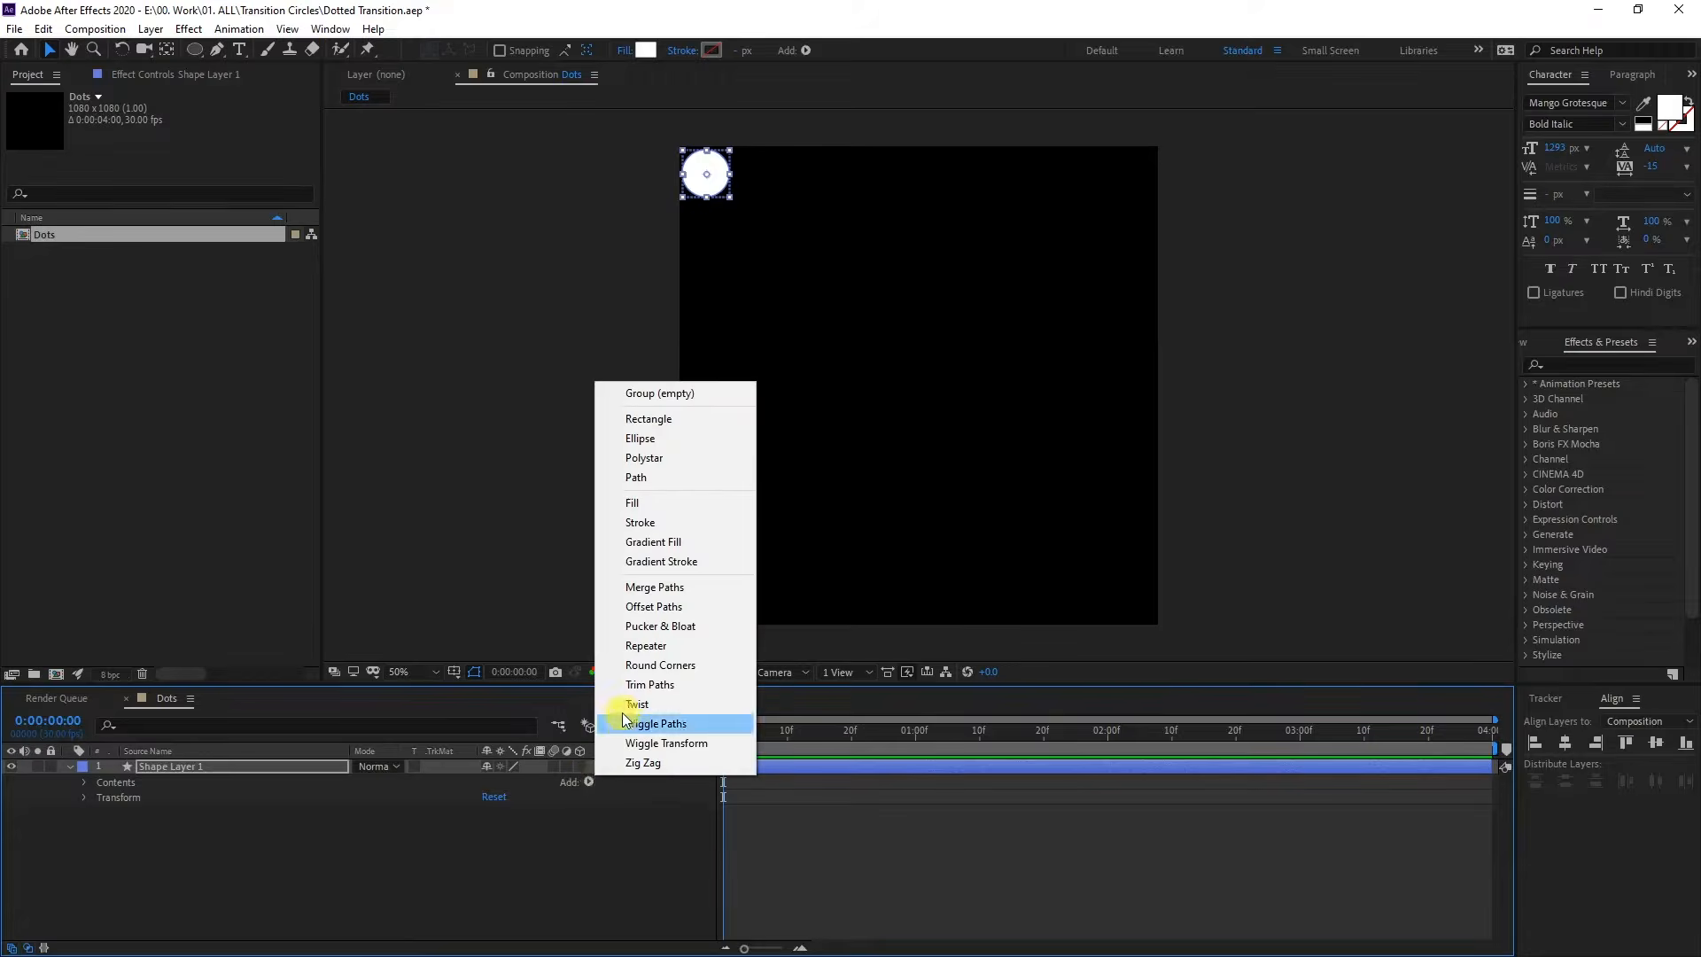
left_click(645, 645)
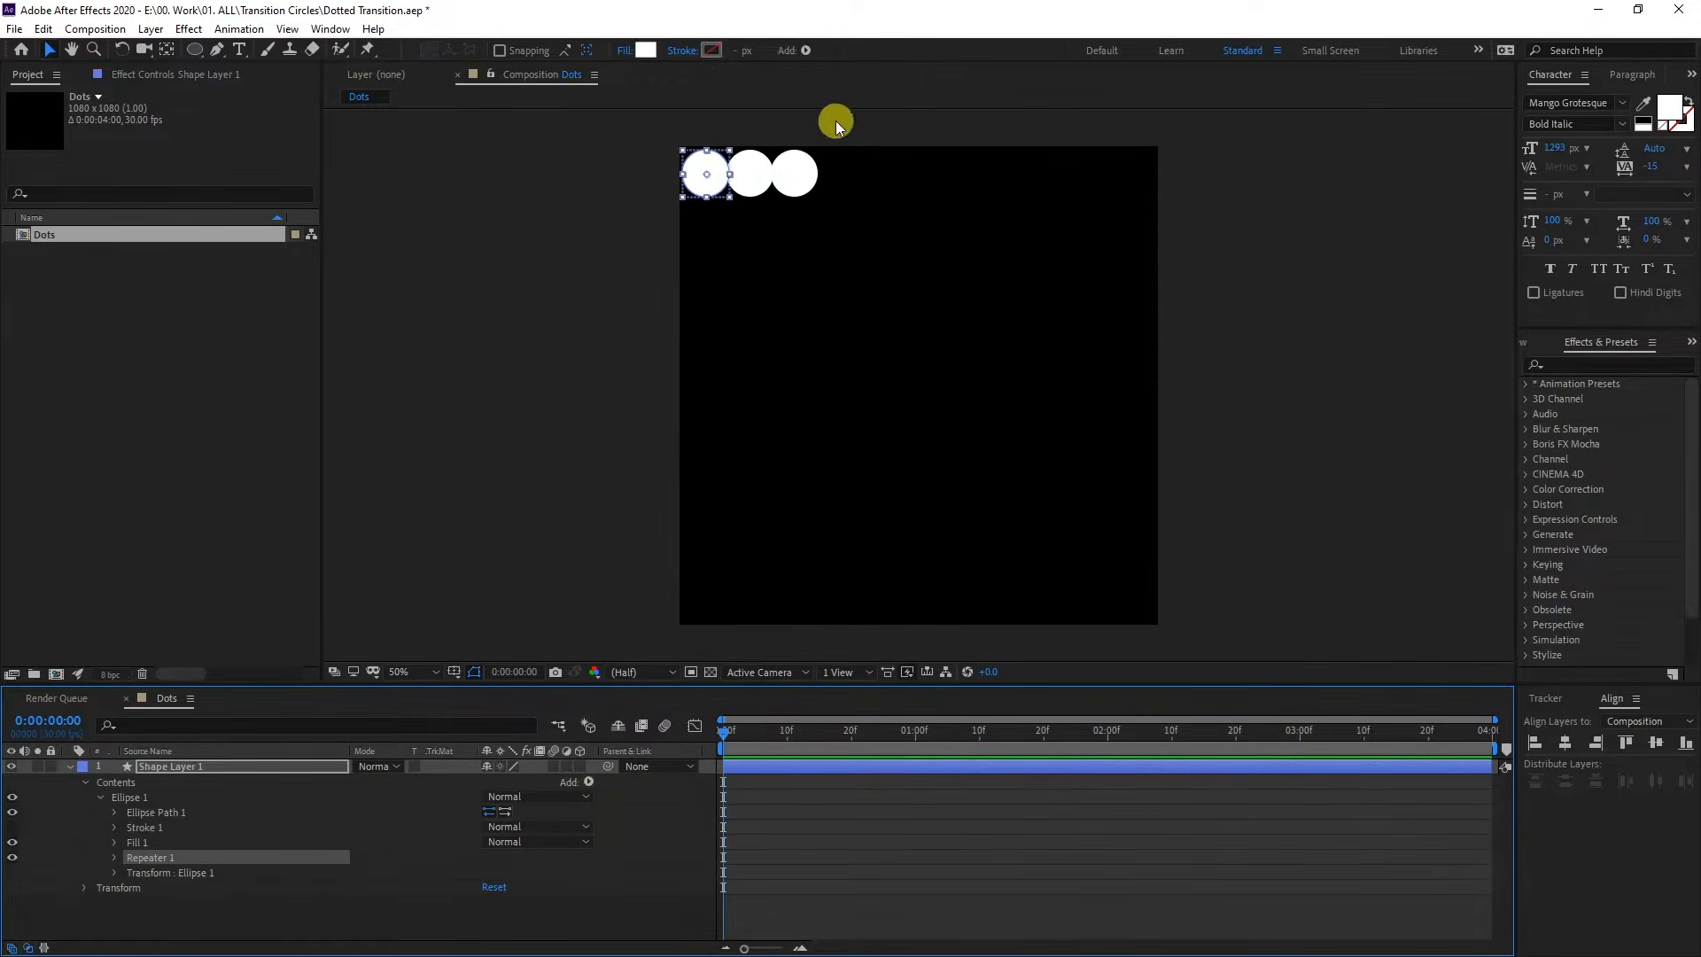
mouse_move(762, 181)
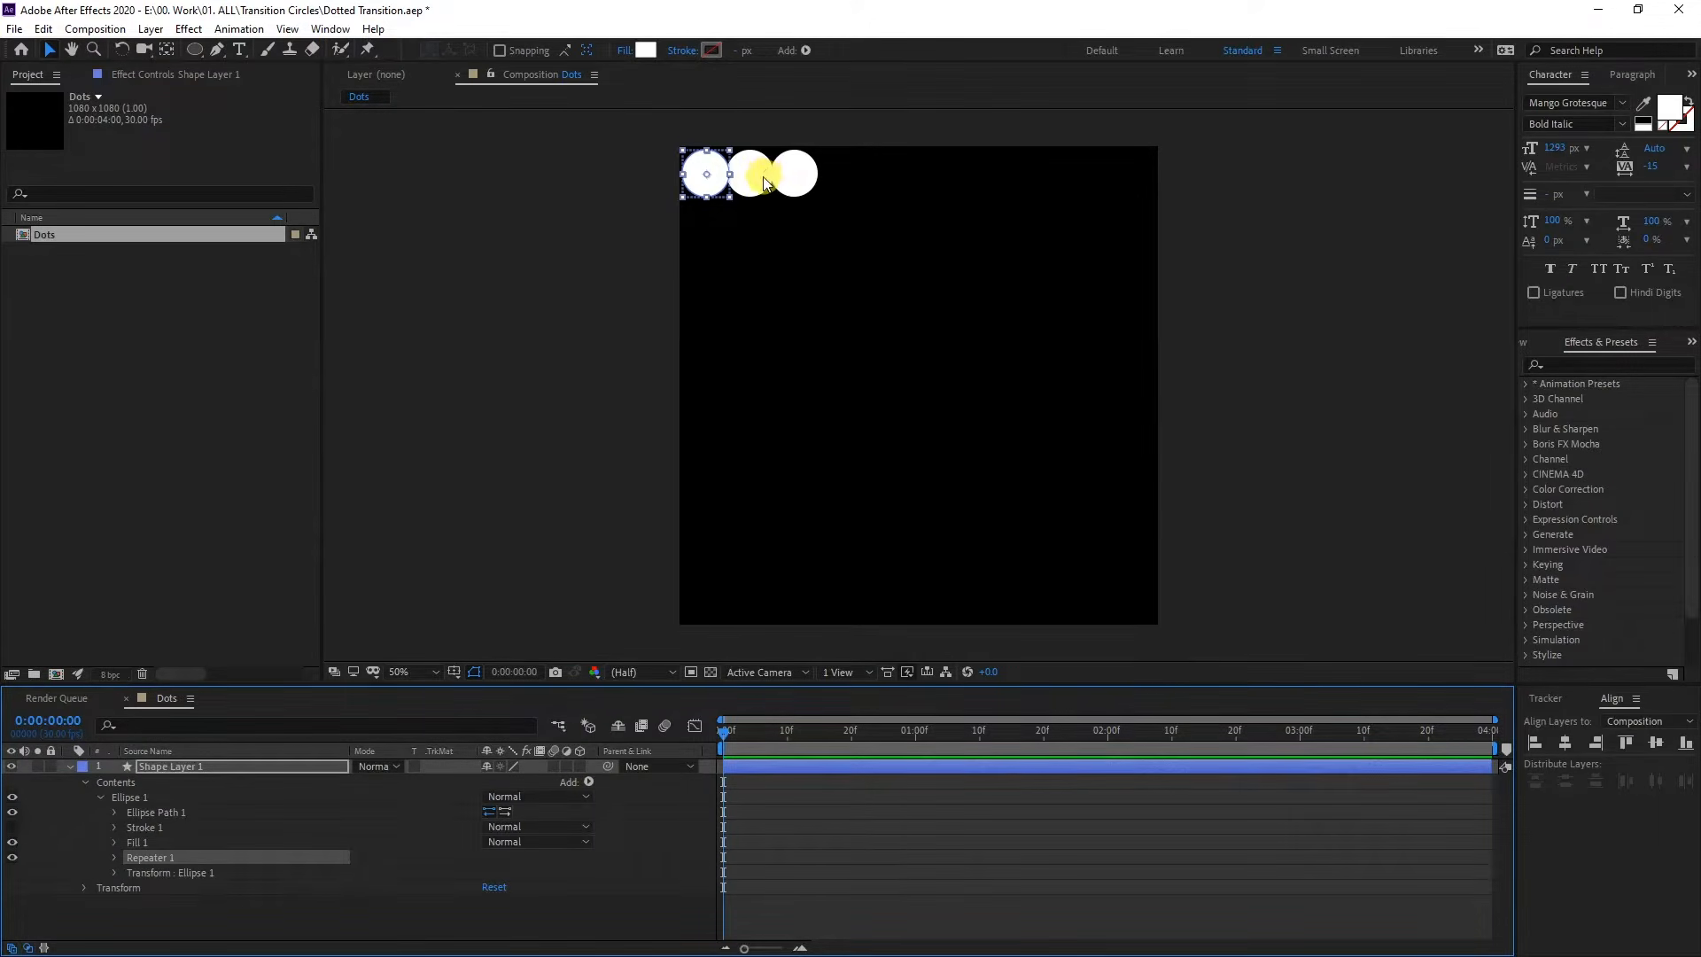
left_click(142, 858)
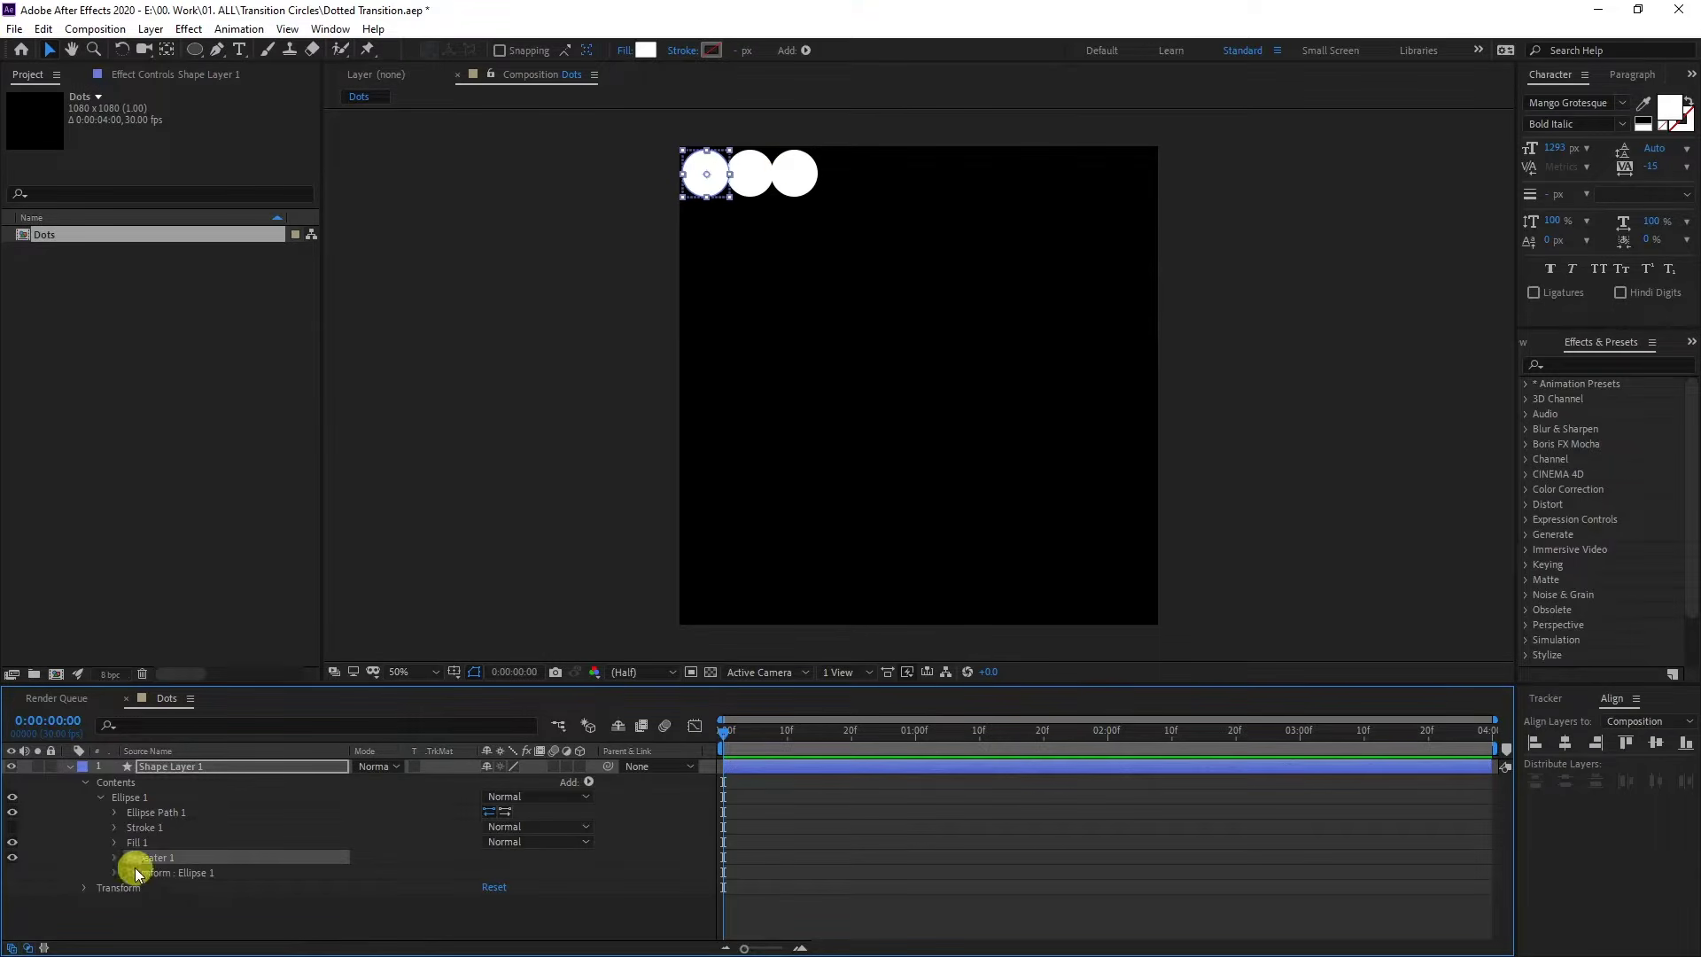
left_click(129, 858)
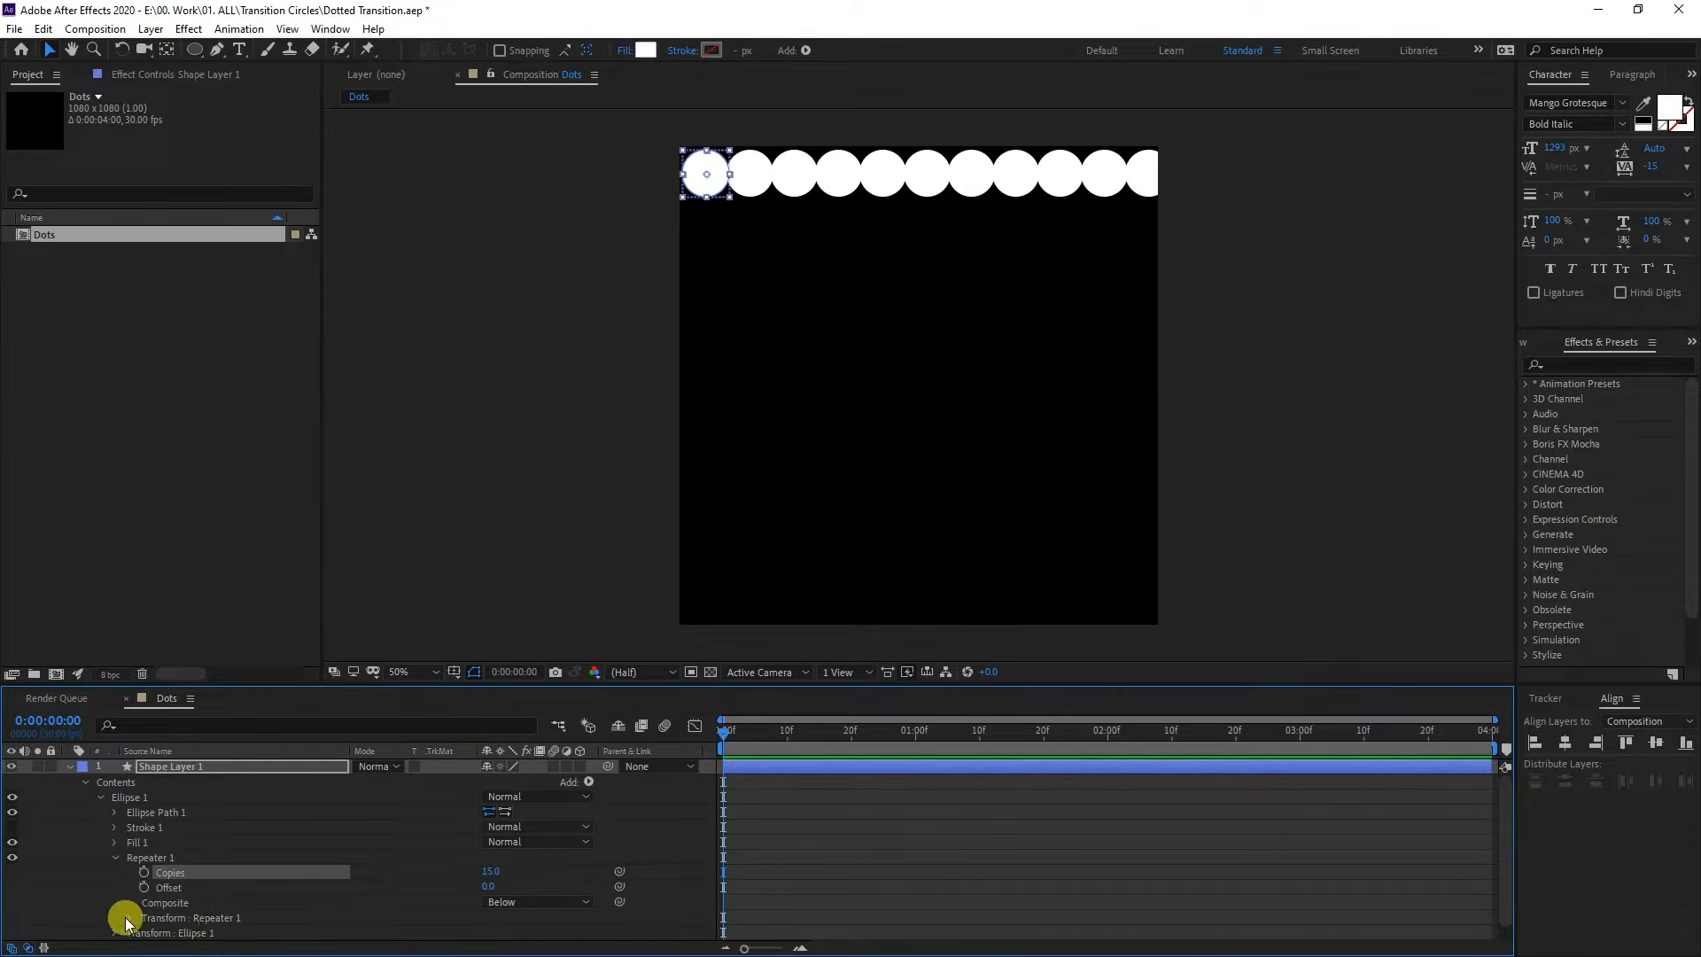
left_click(130, 916)
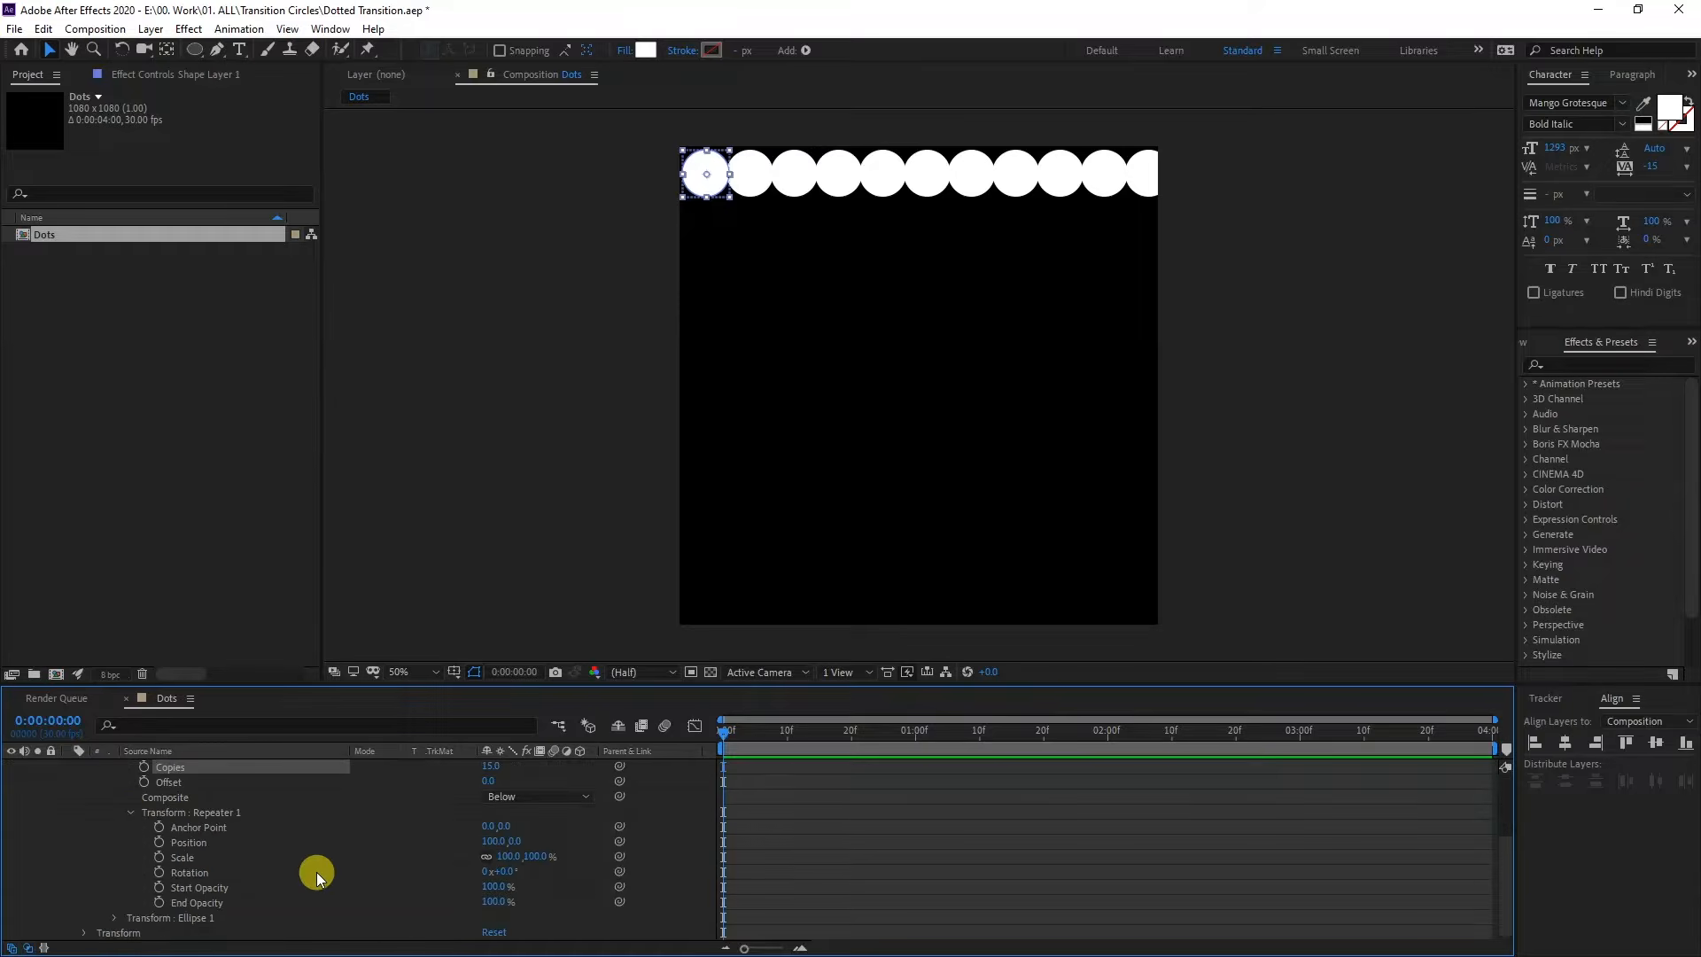
mouse_move(205, 848)
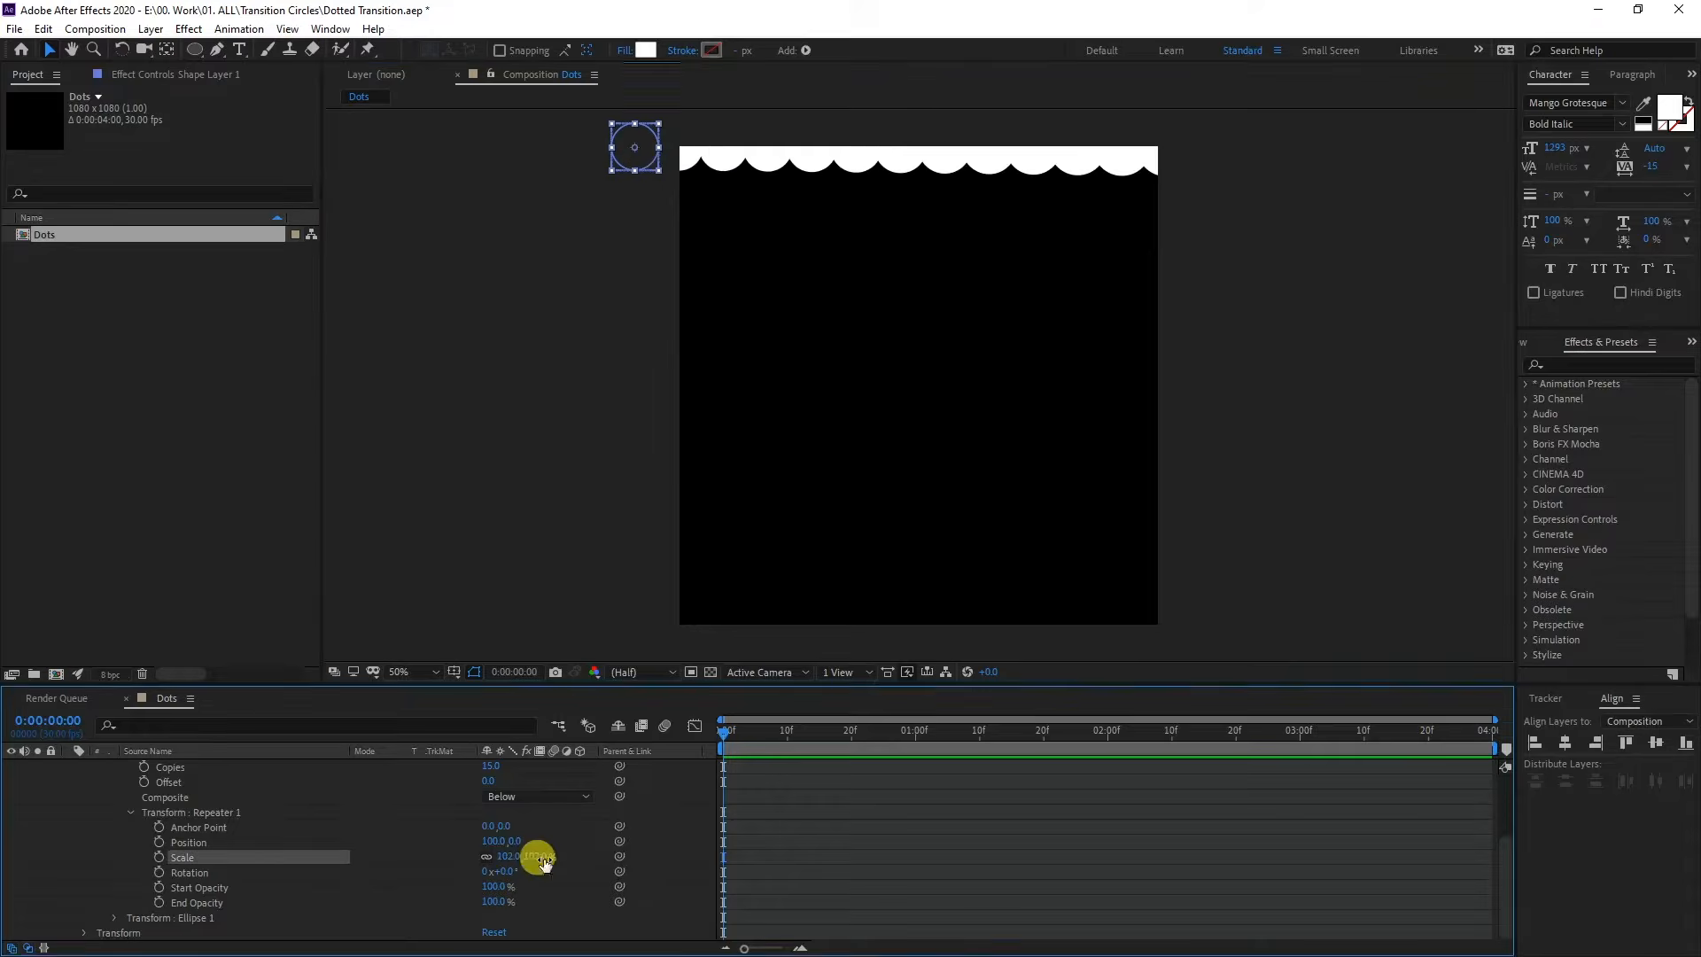
double_click(537, 857)
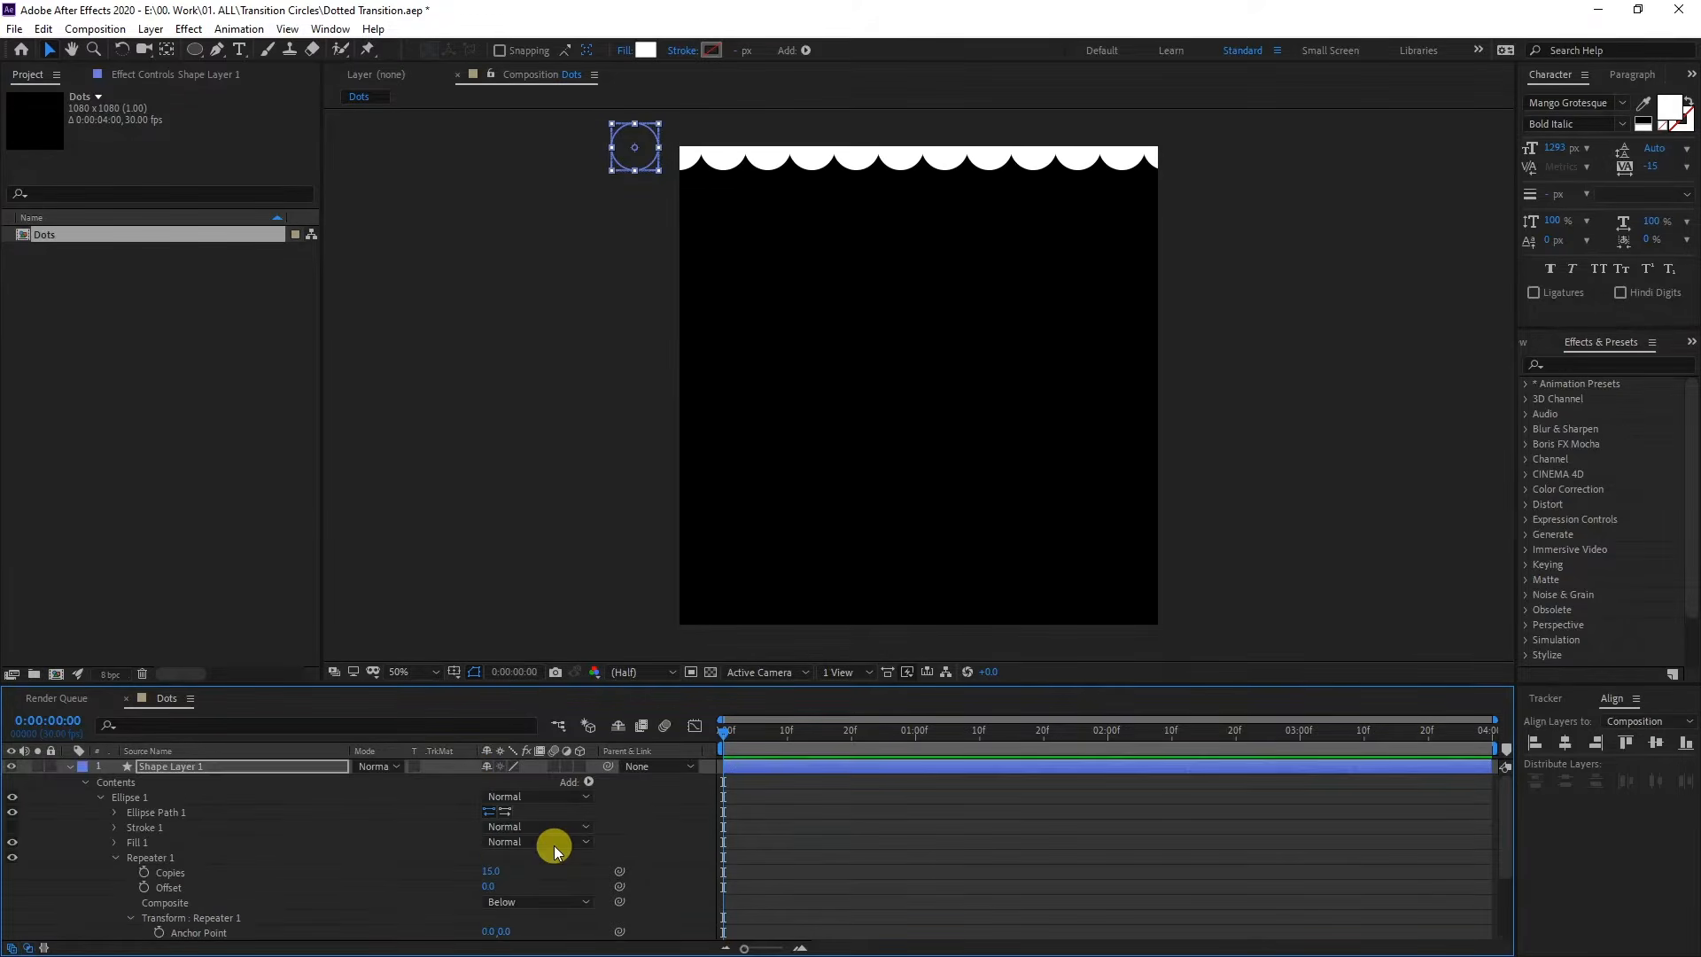
Step: Add a second Repeater with position 0,100 and 12 copies to form the grid
left_click(590, 782)
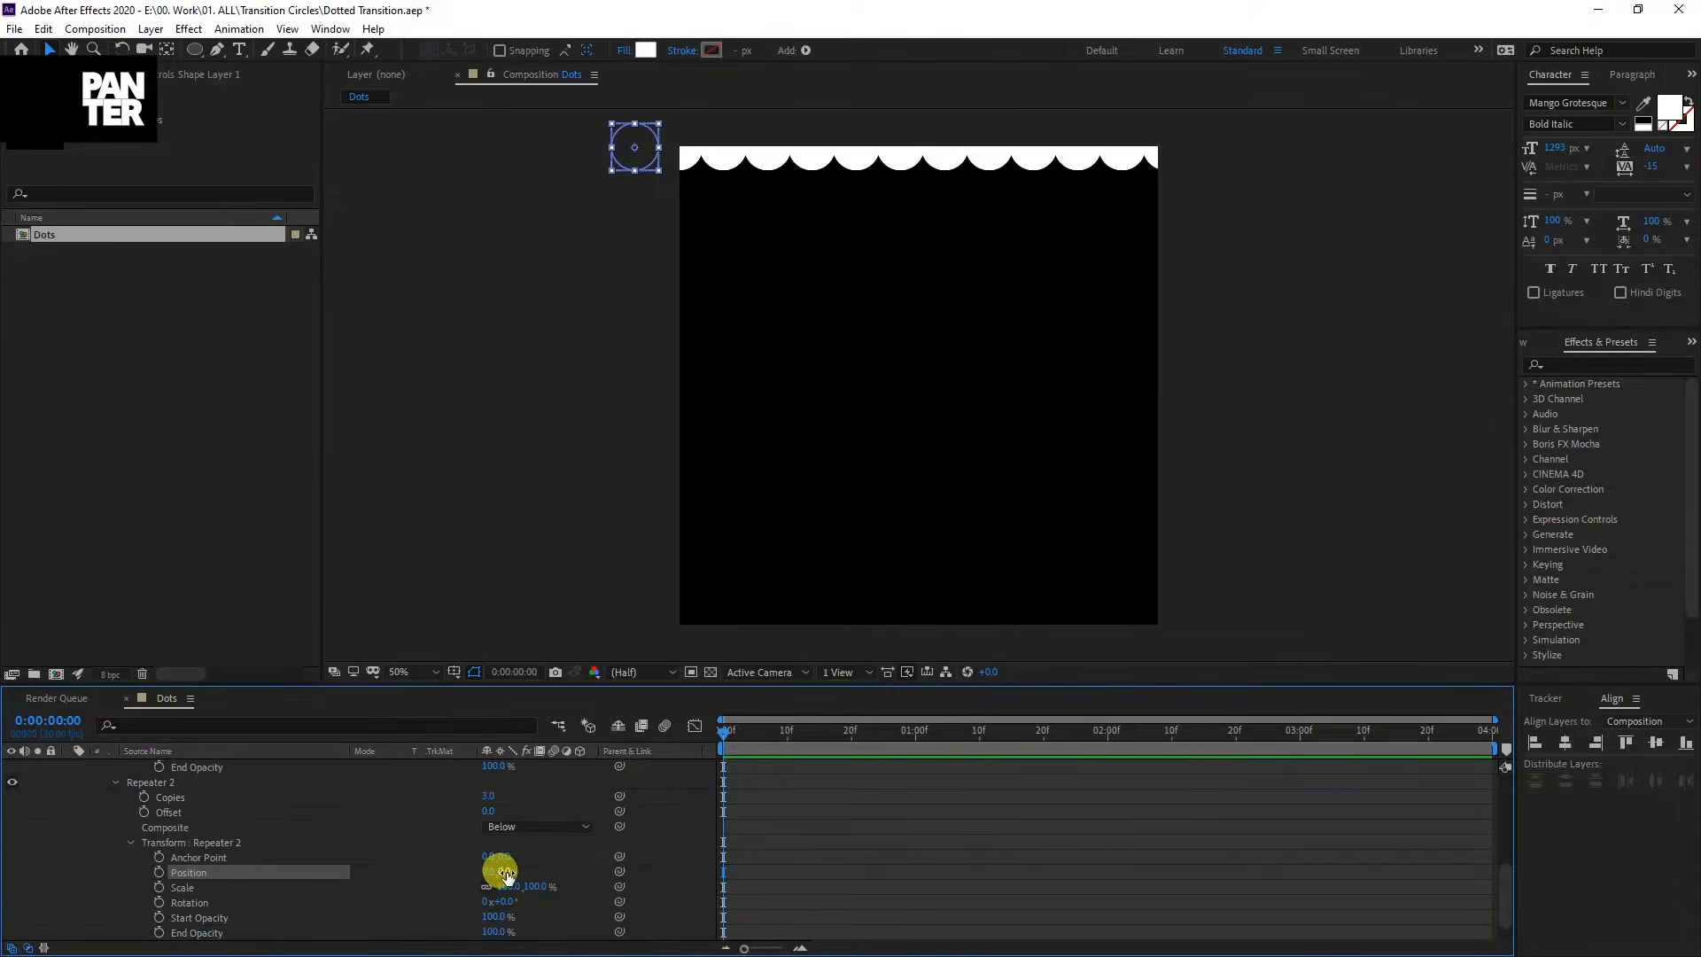
double_click(494, 872)
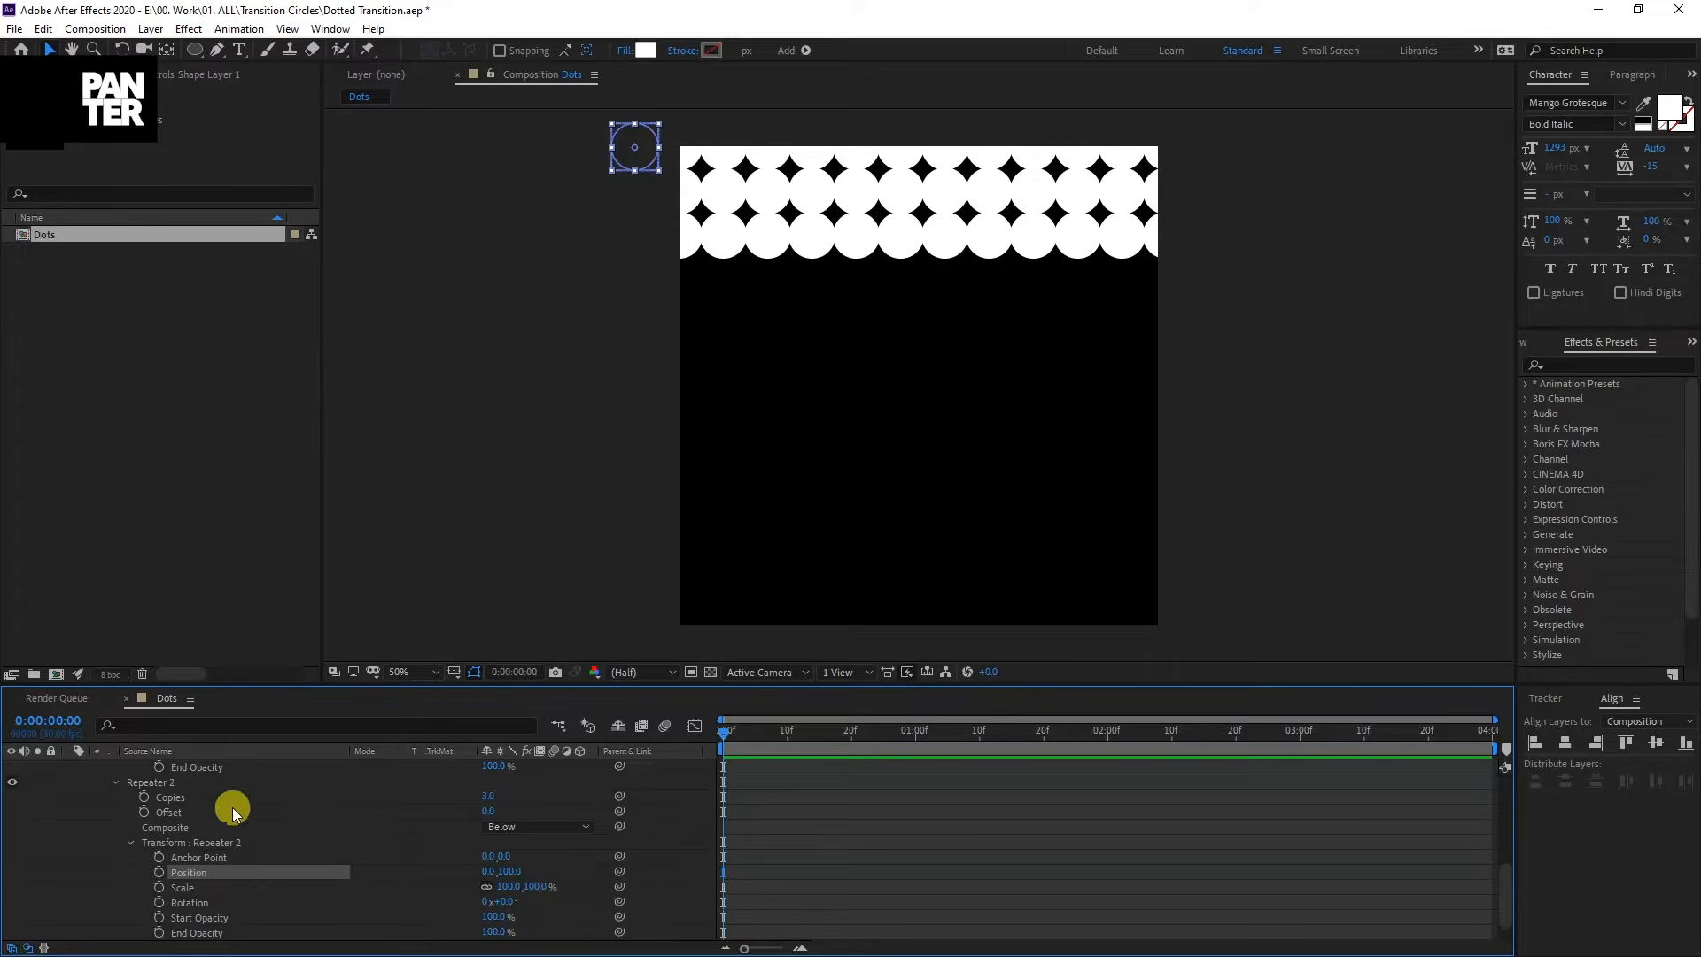
left_click(202, 804)
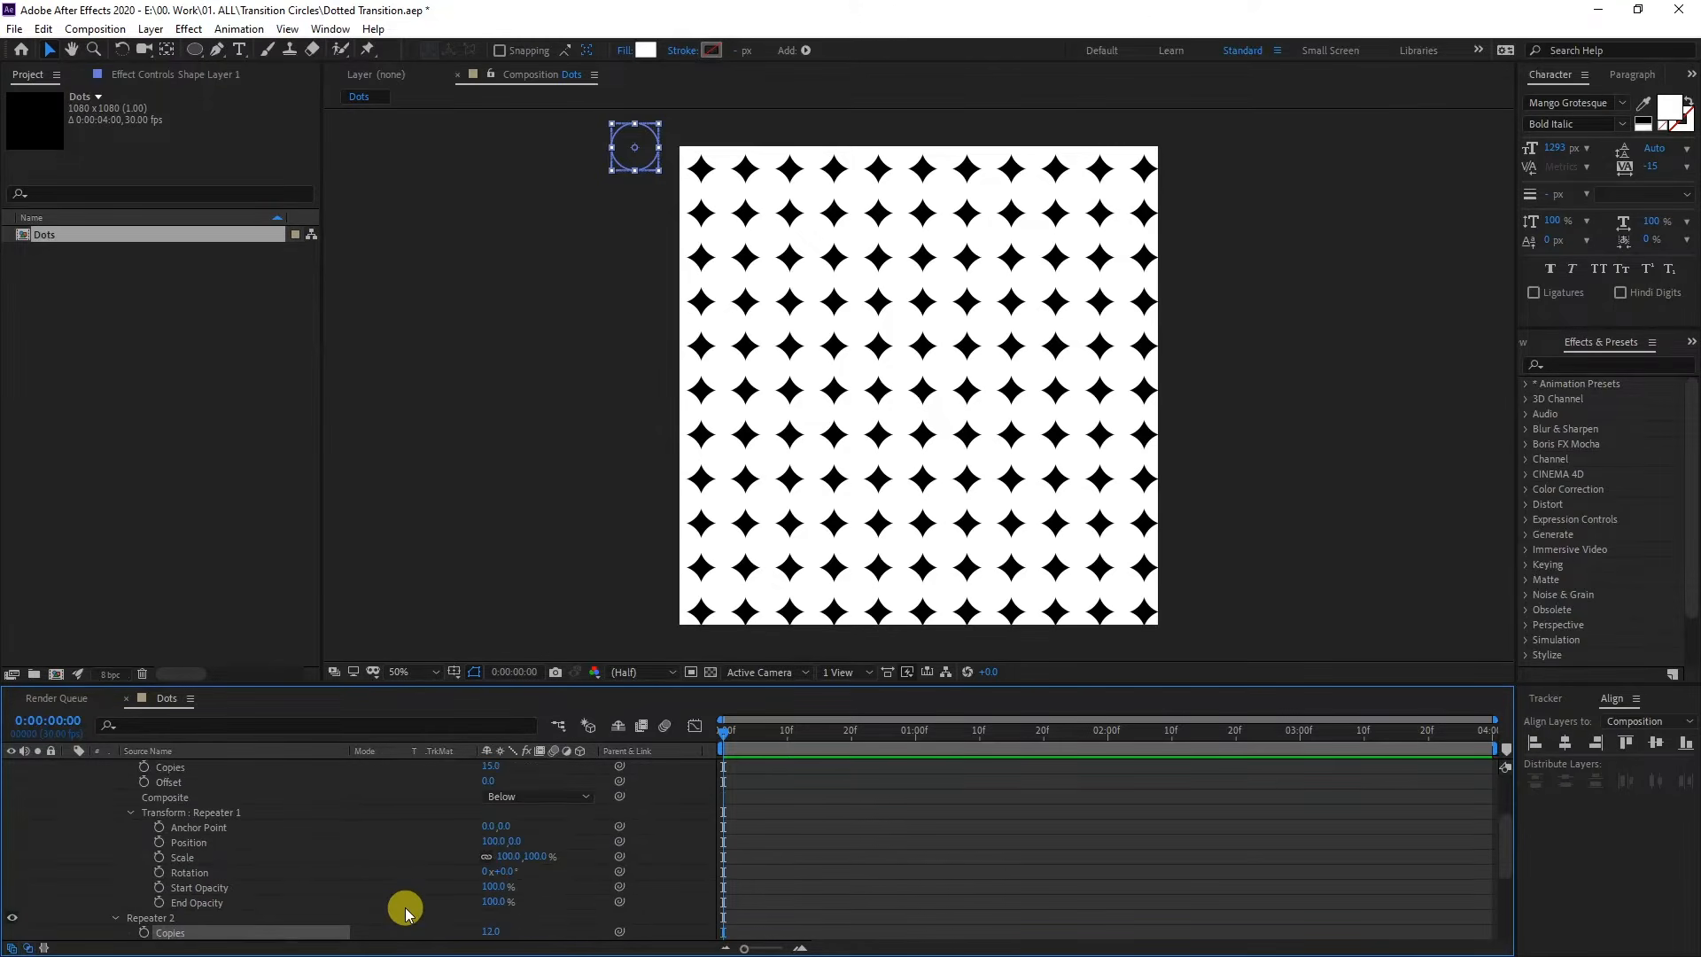
Step: Keyframe Repeater 1 scale from 0% and apply Easy Ease to the keyframes
scroll("up", 3)
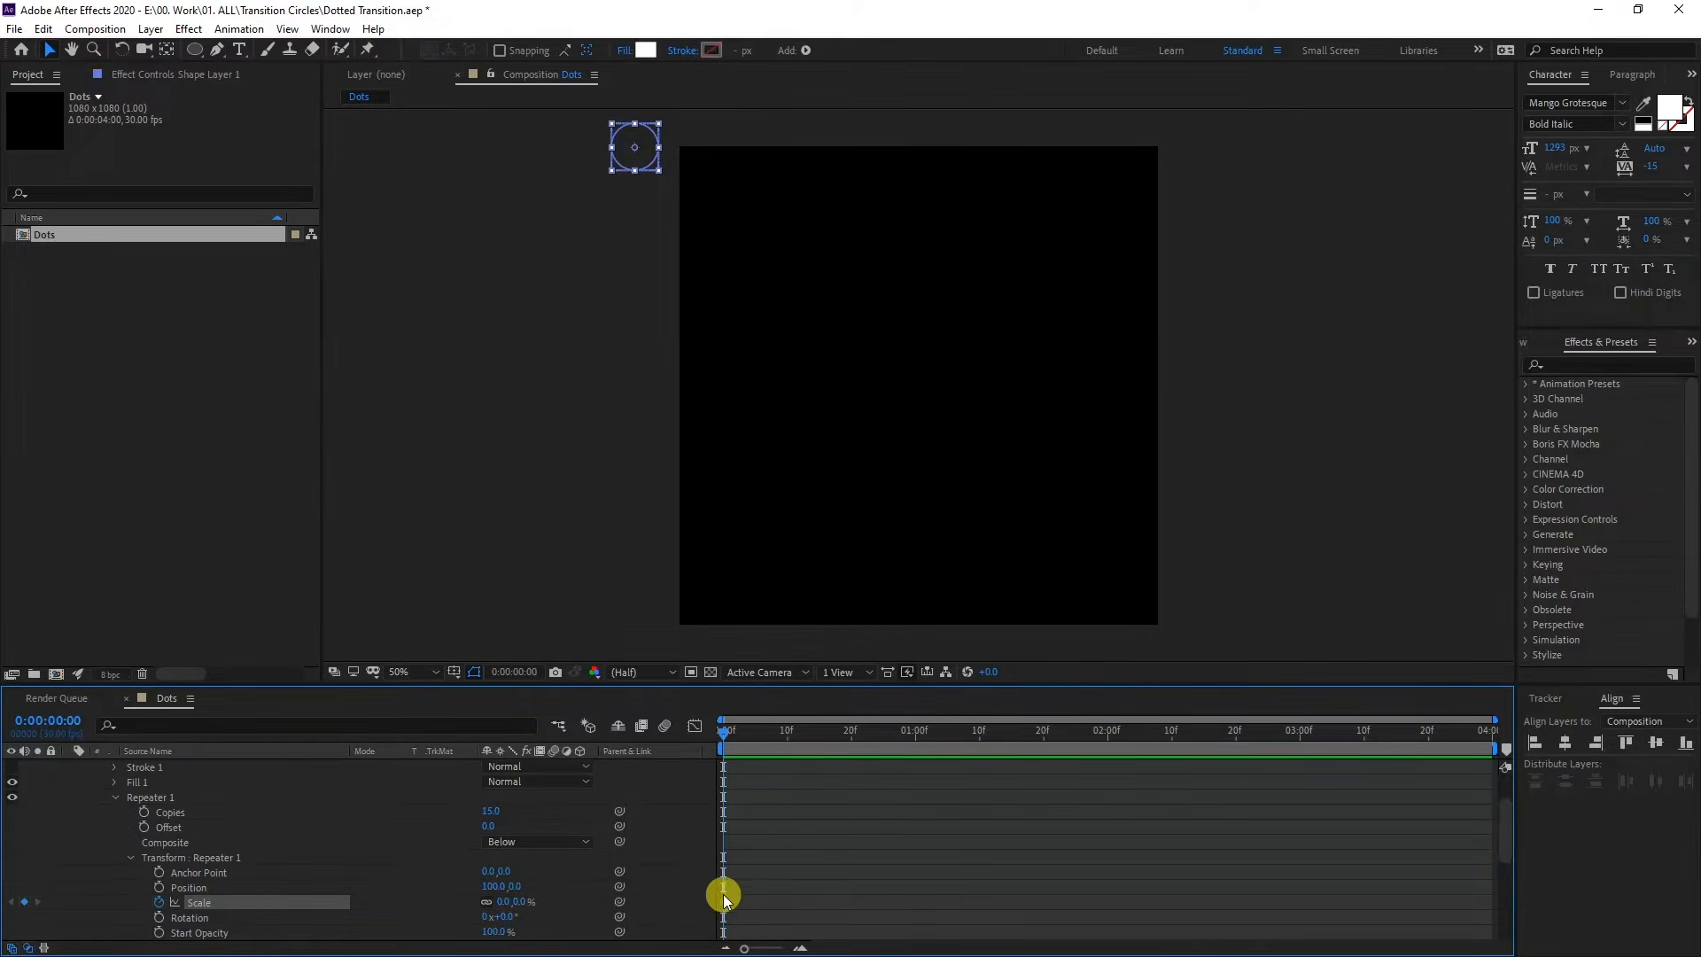
left_click(1074, 729)
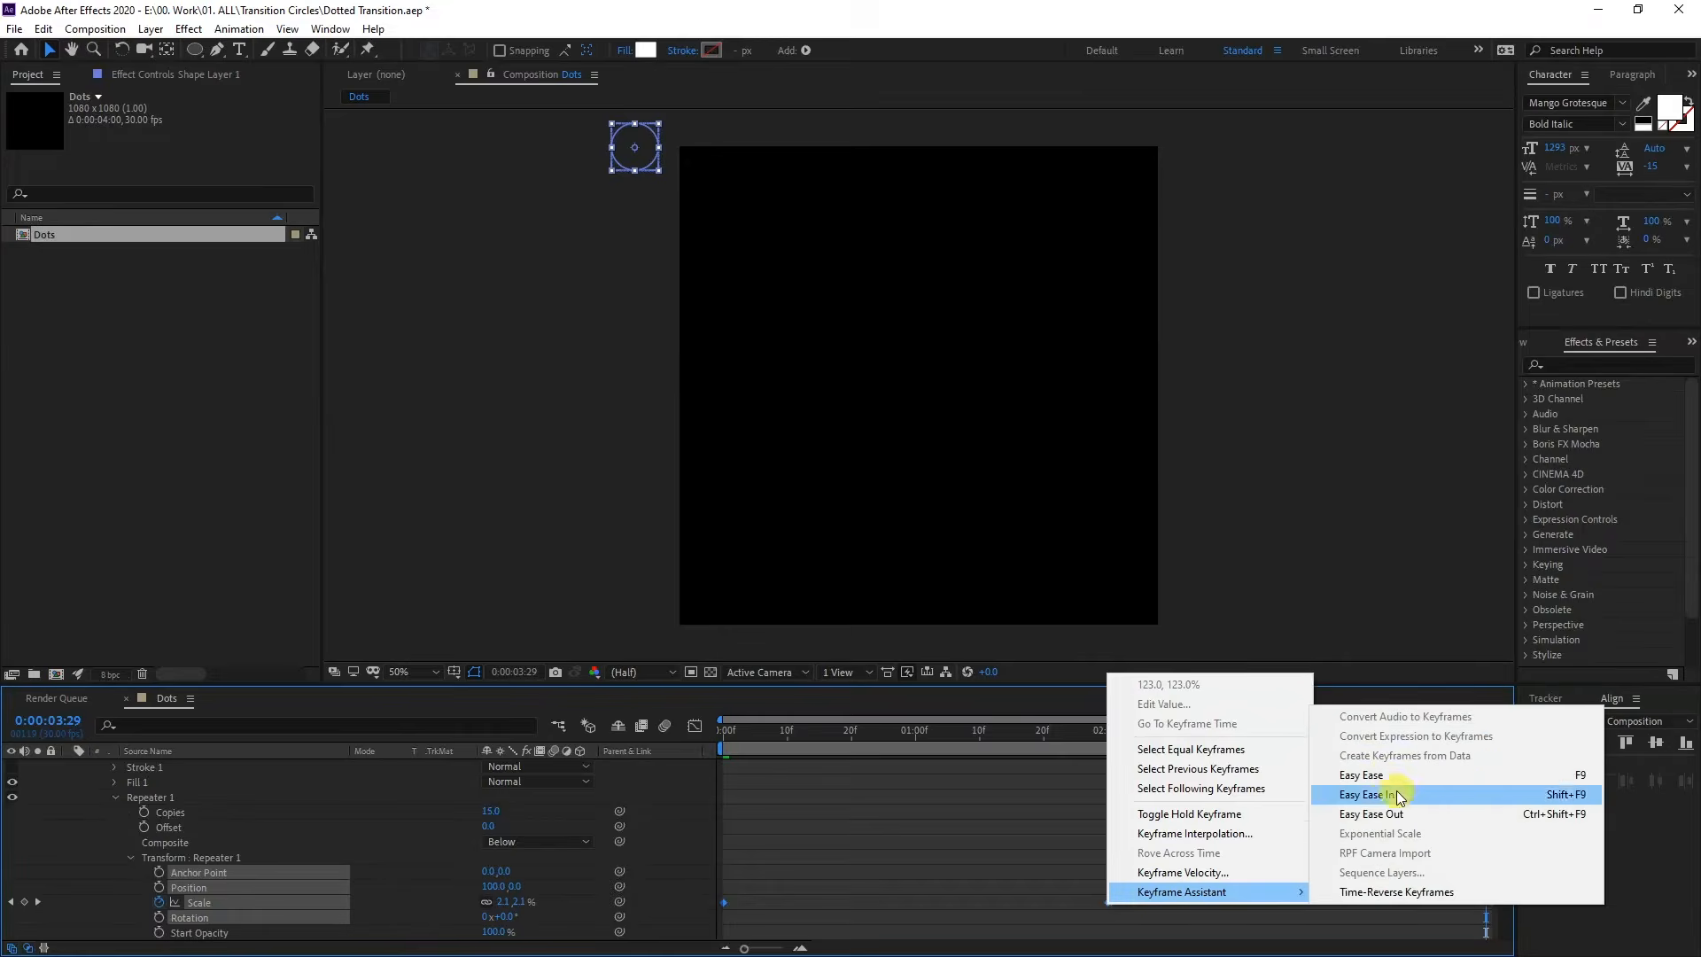
left_click(1370, 793)
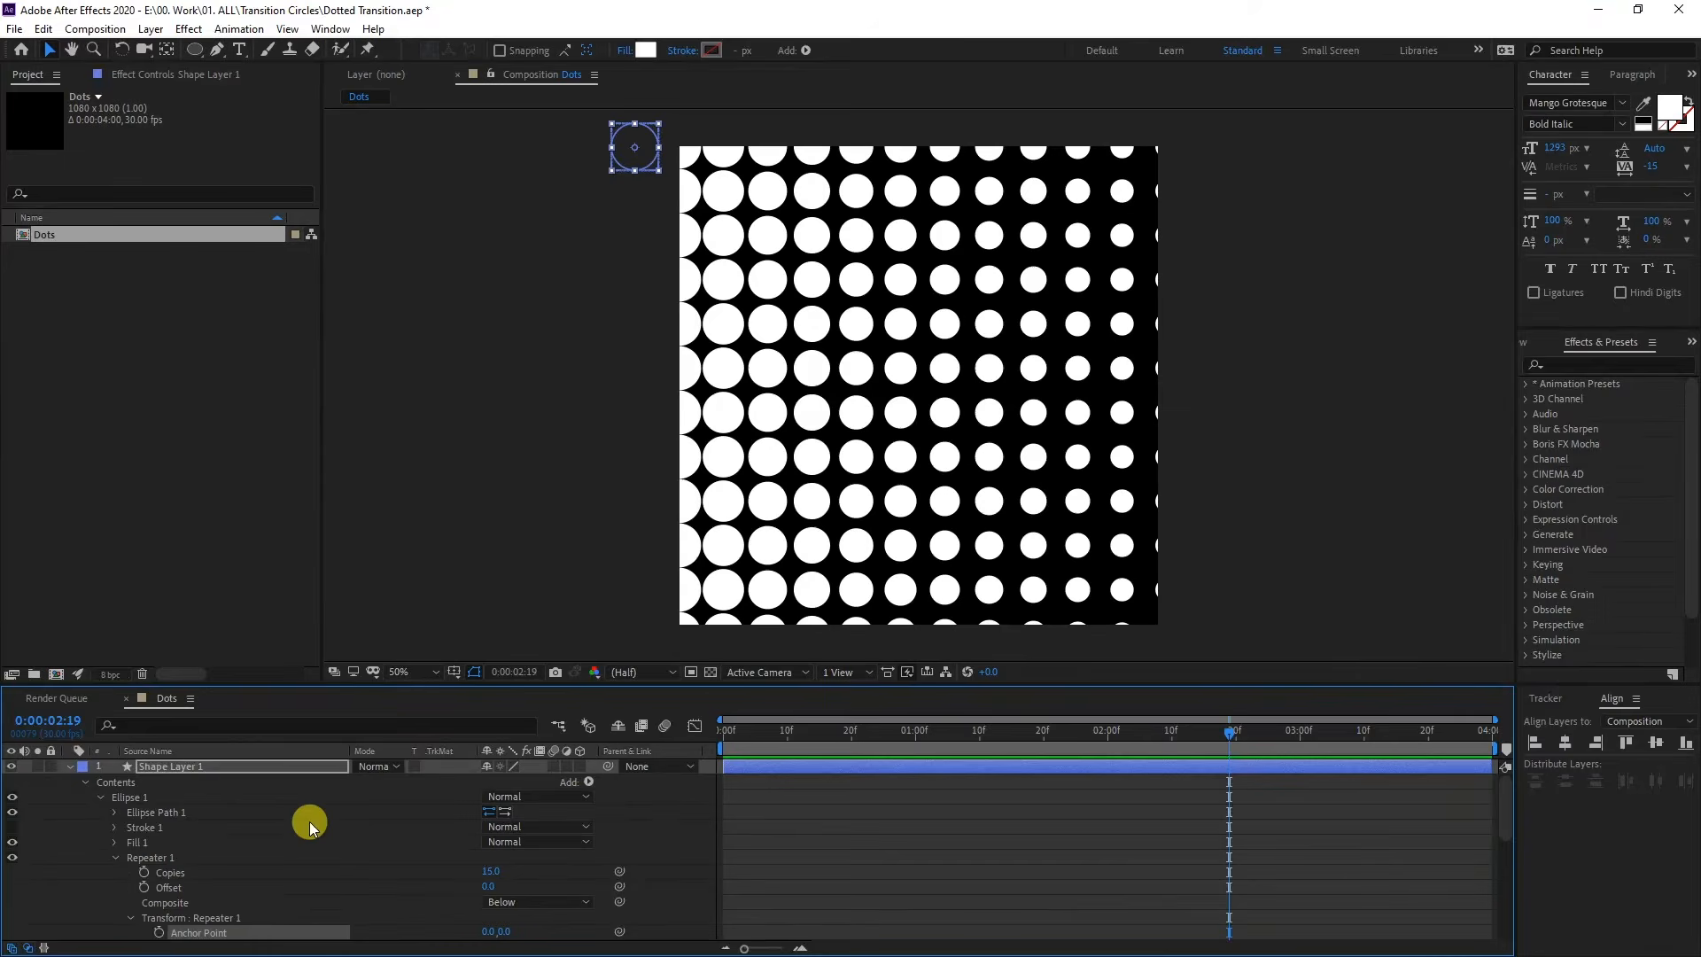
Step: Fill the dots yellow and create a new Blue composition
left_click(69, 765)
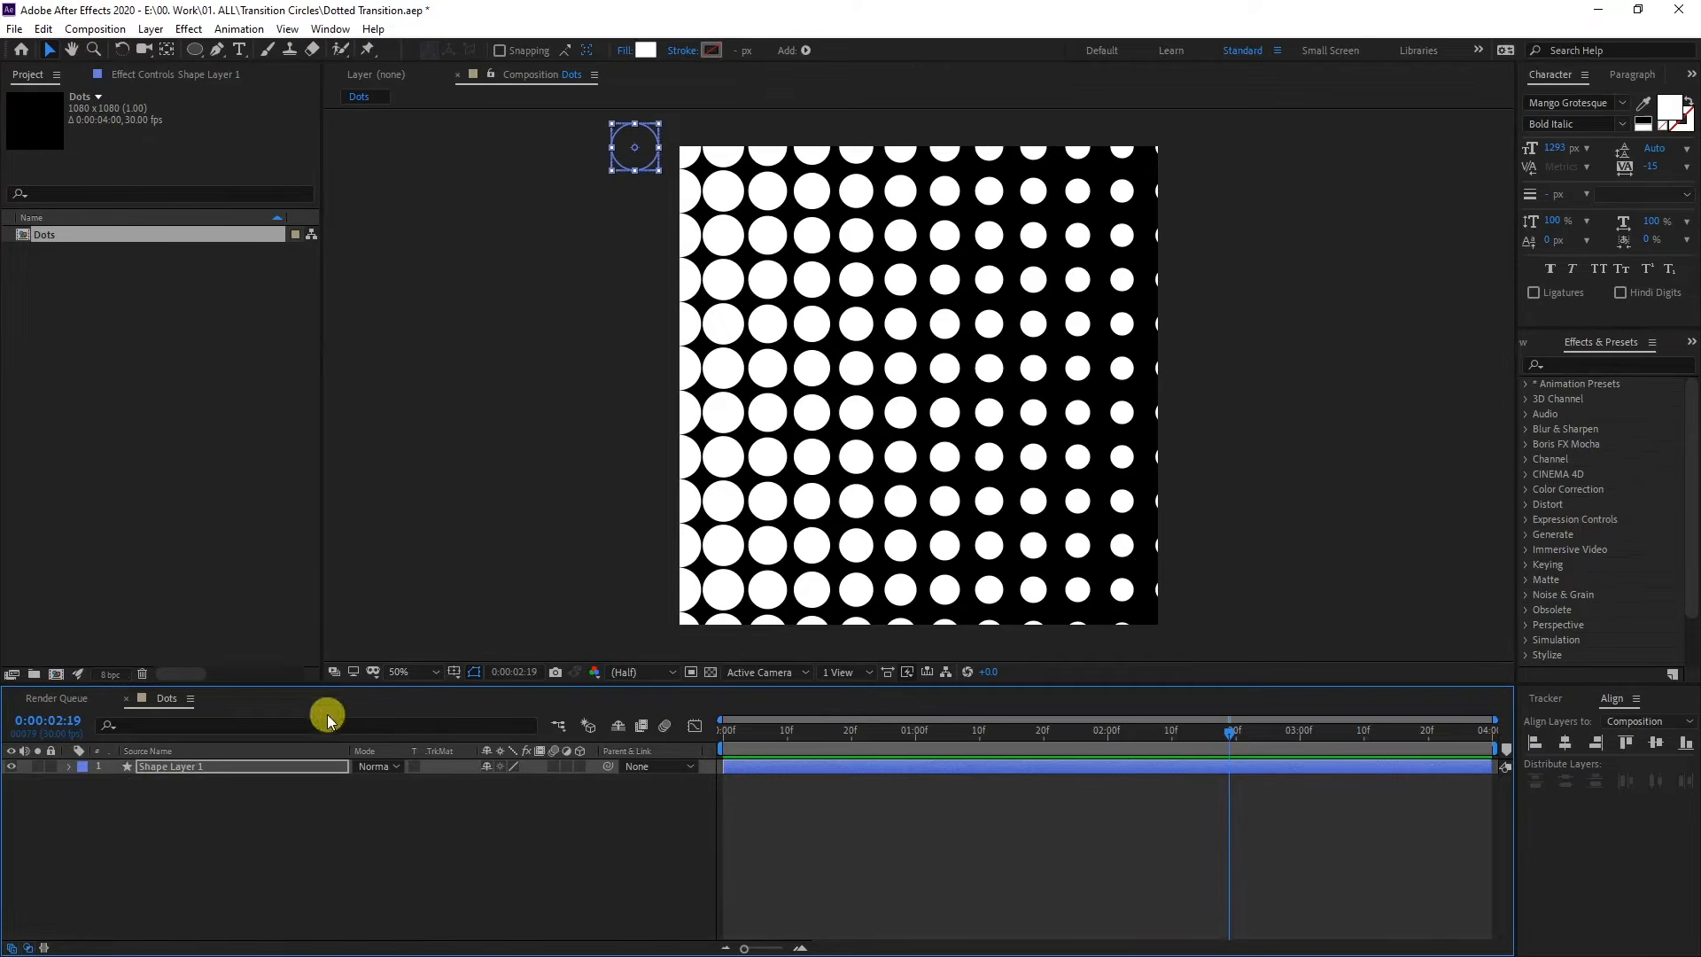
mouse_move(646, 49)
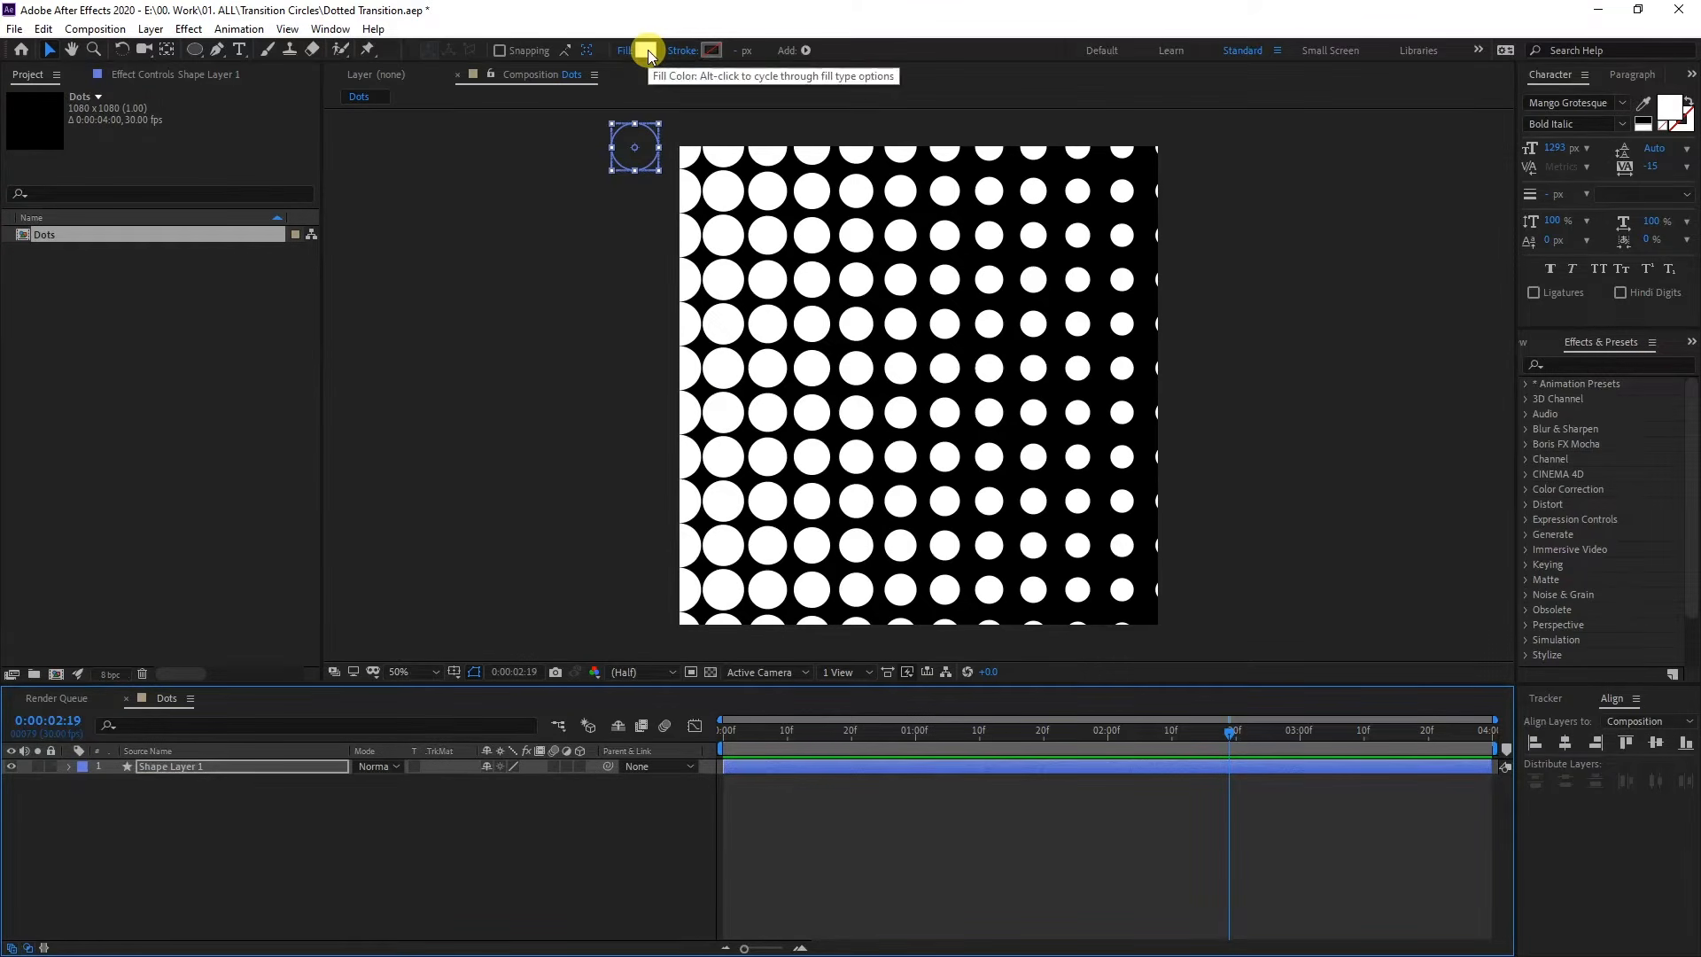
left_click(648, 50)
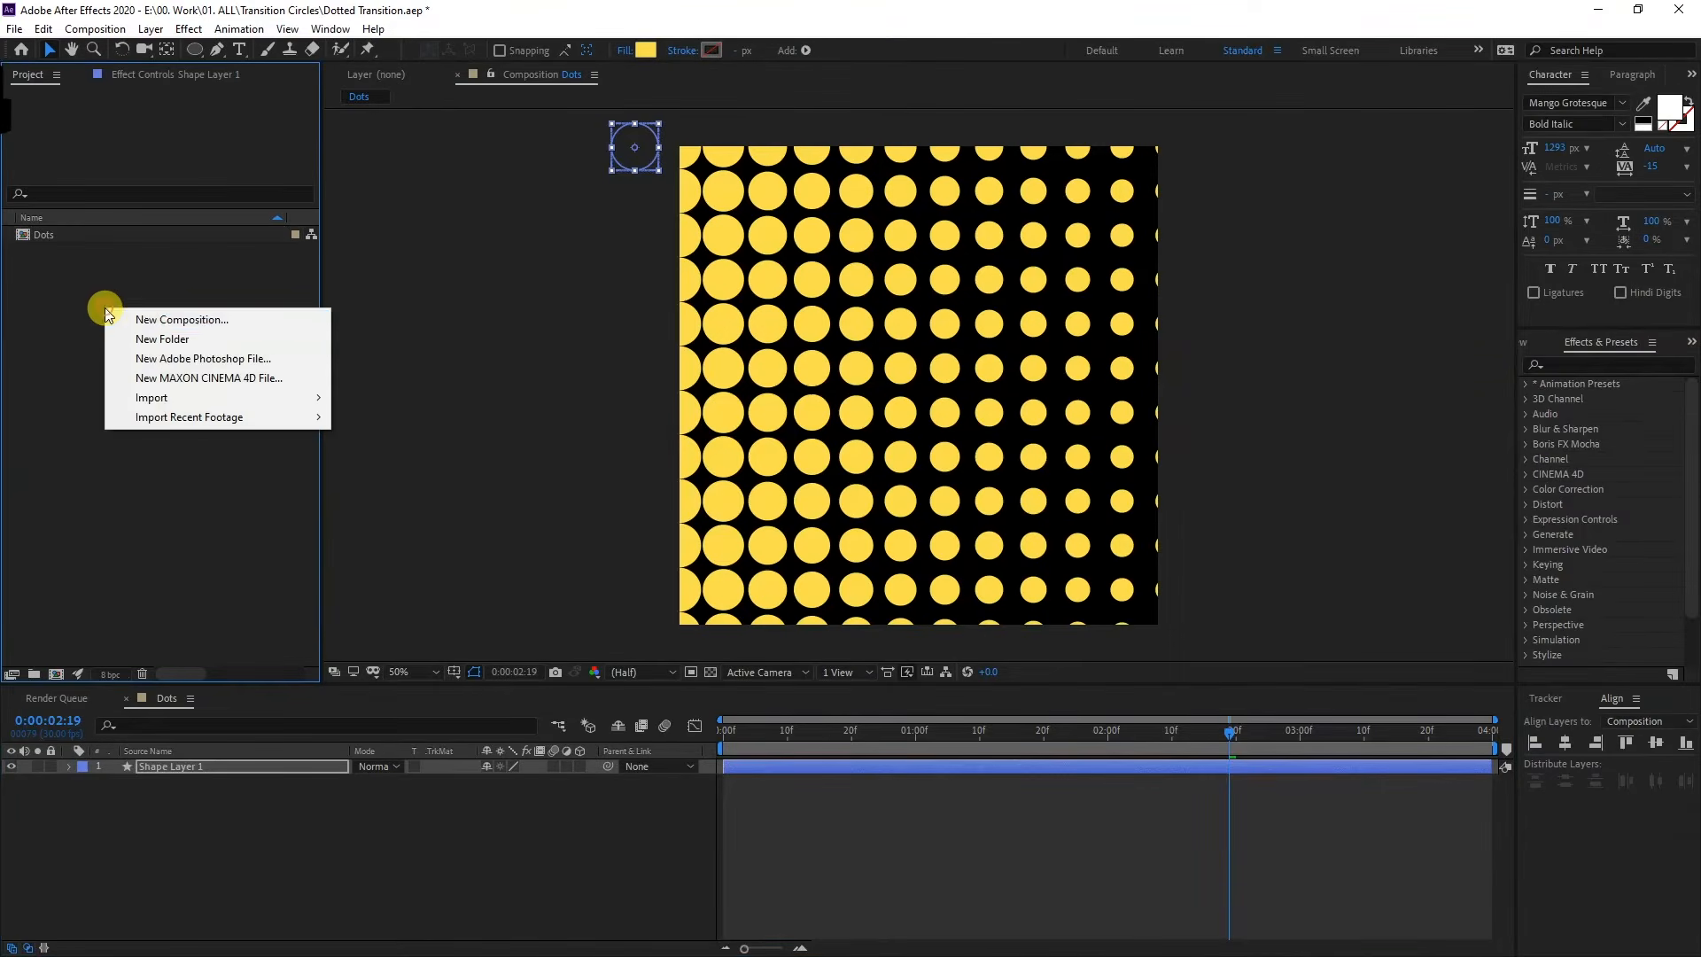
left_click(181, 319)
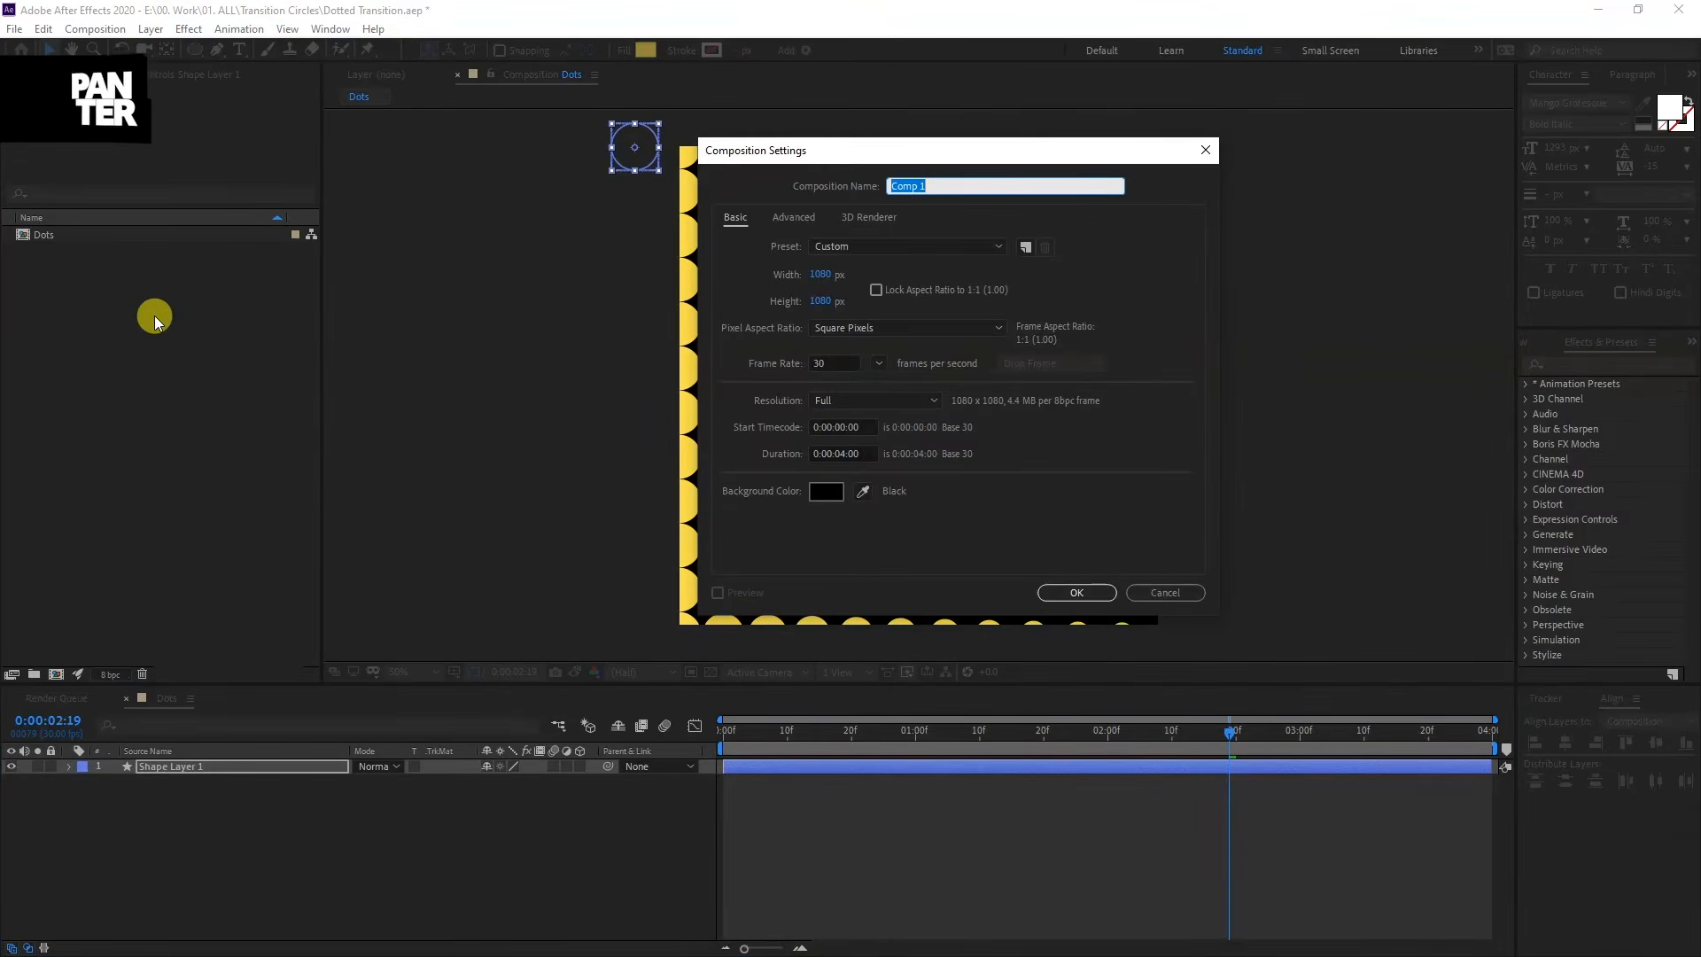
left_click(1076, 592)
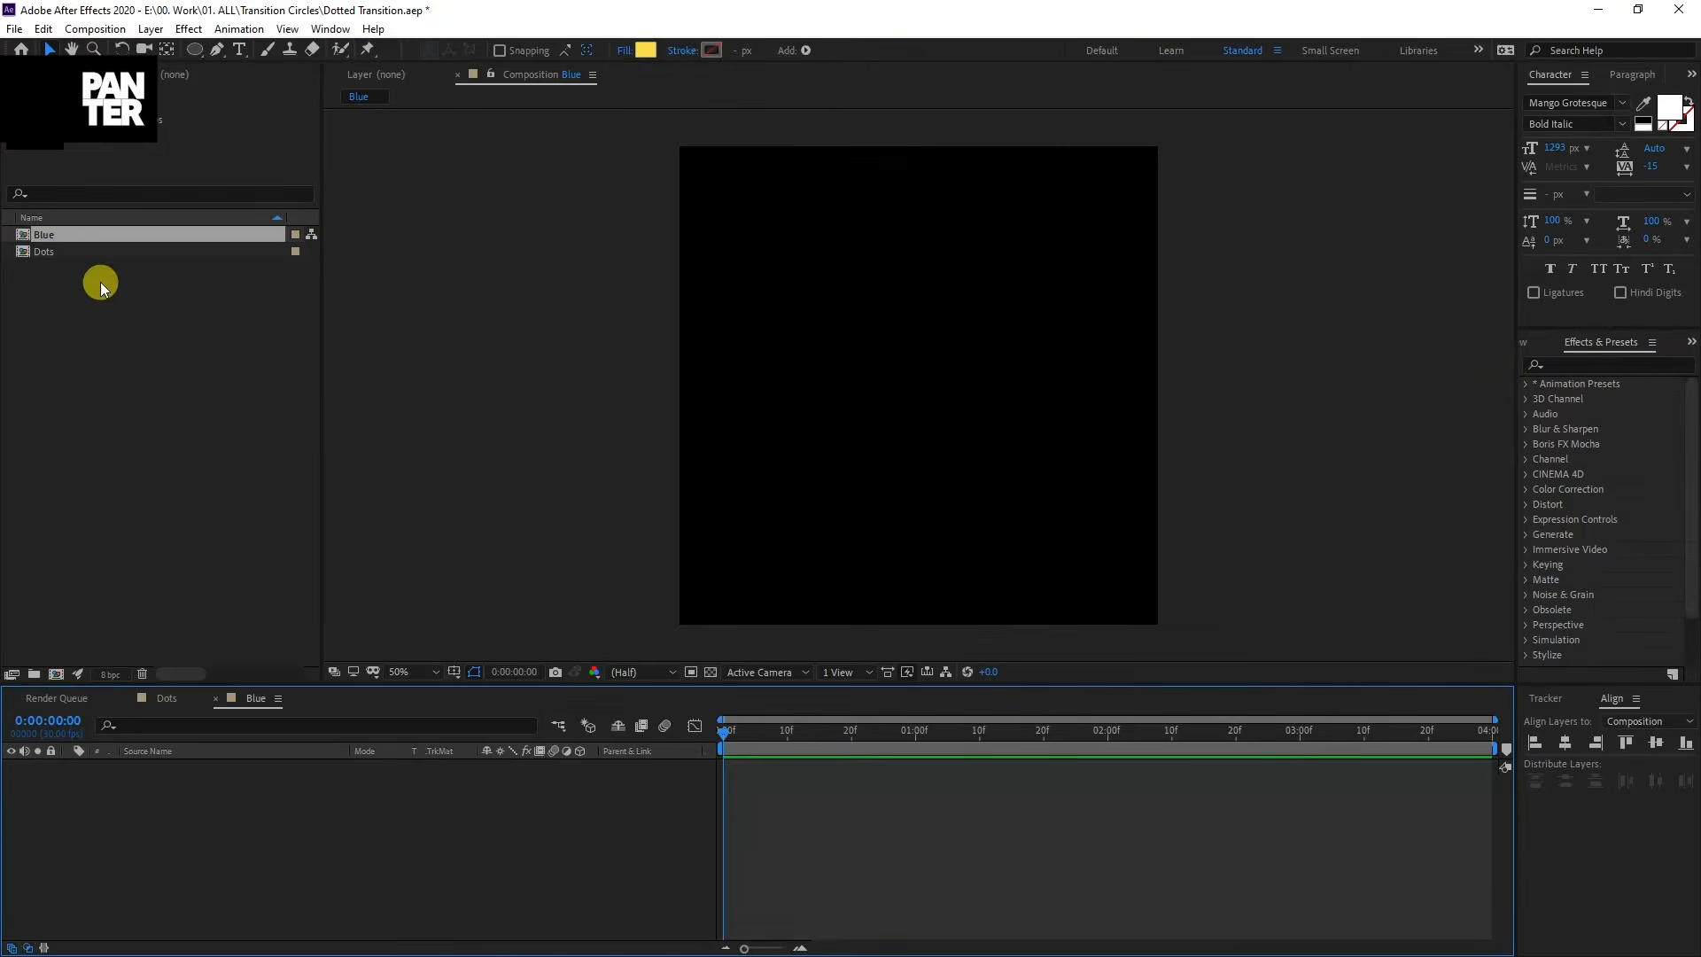
Step: Rename the Dots comp to Yellow and reopen it to copy the grid
right_click(45, 250)
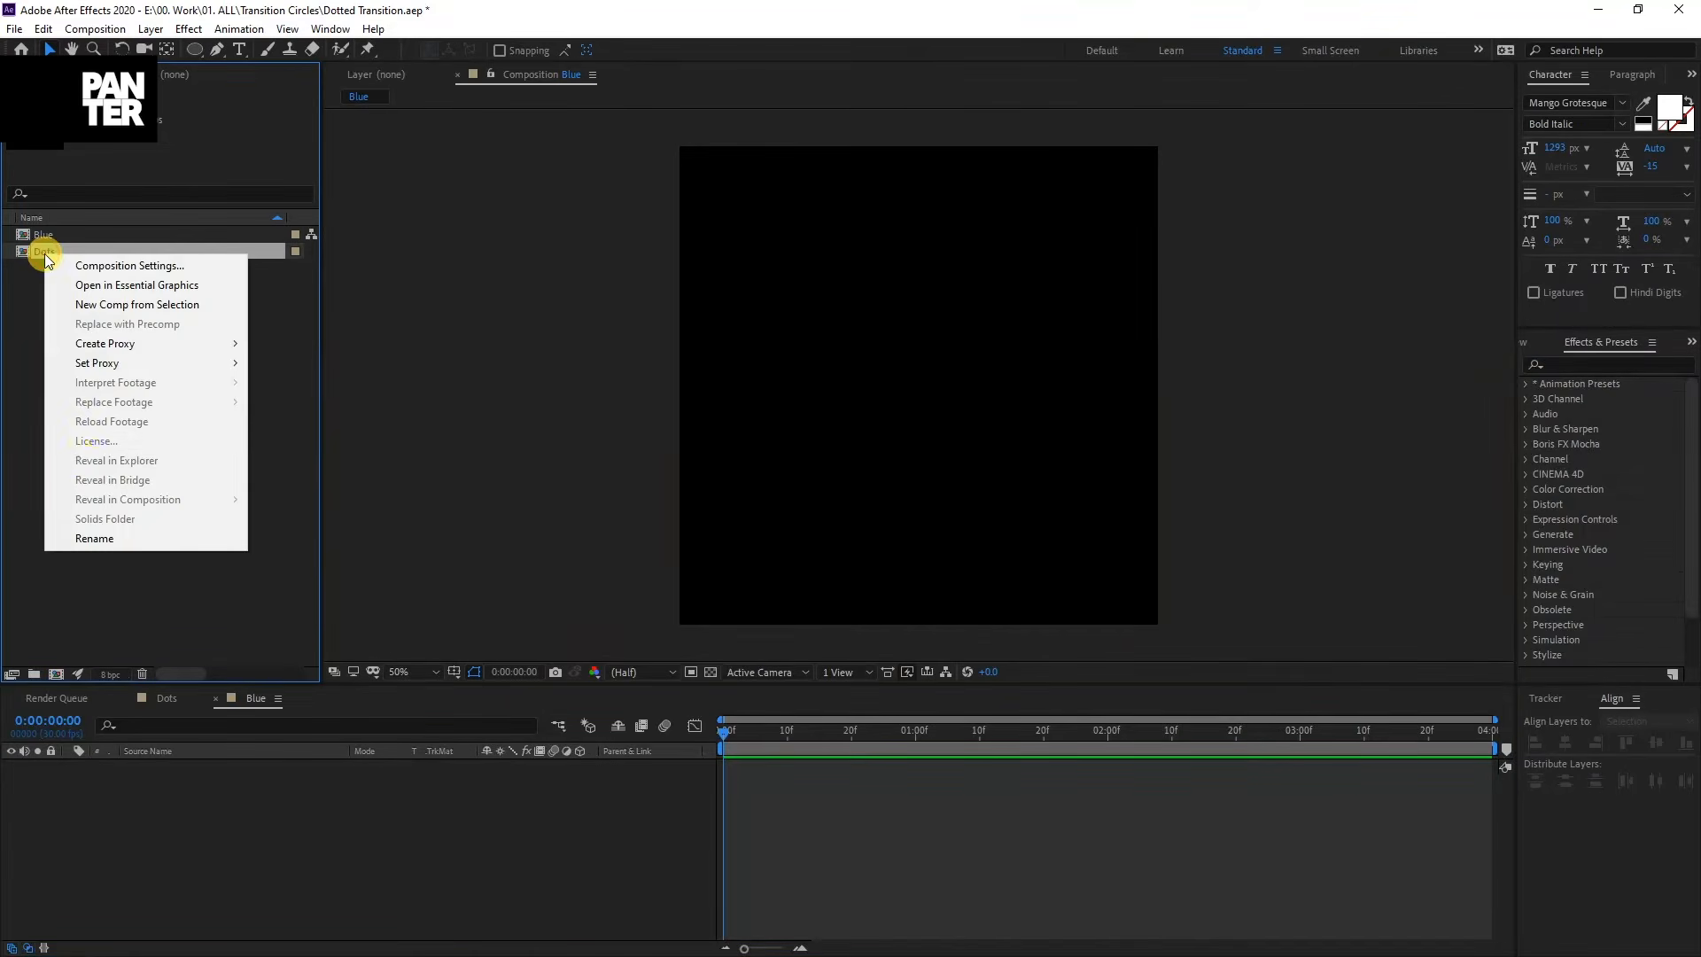
left_click(94, 539)
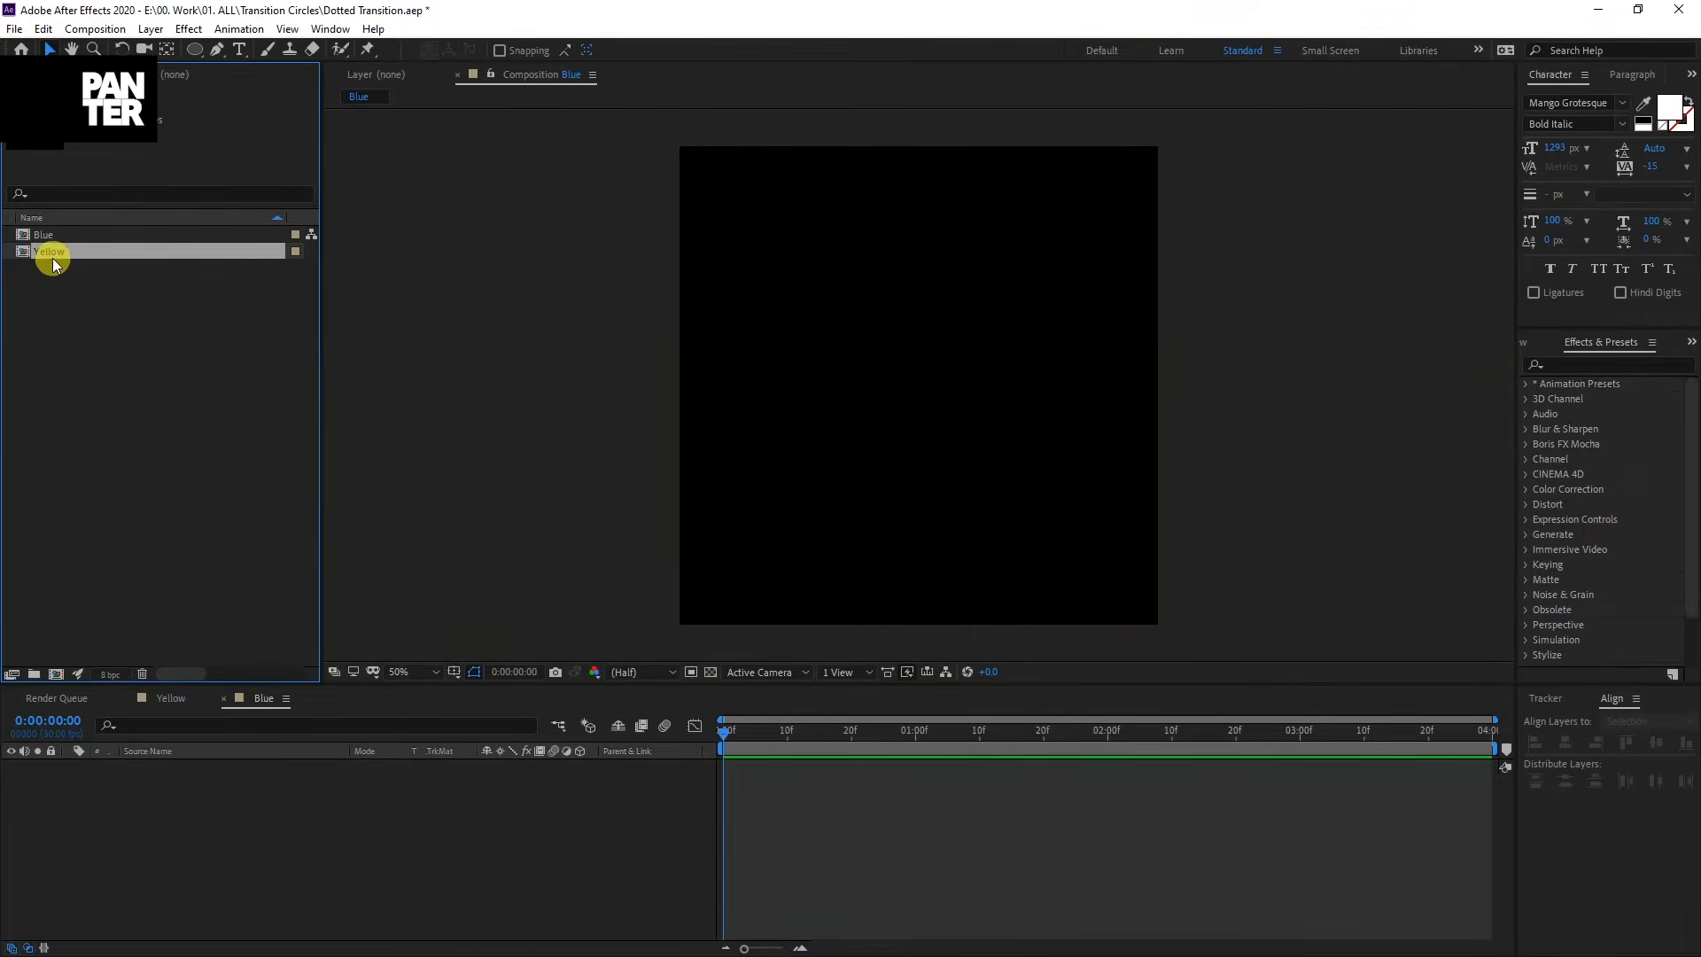
double_click(50, 250)
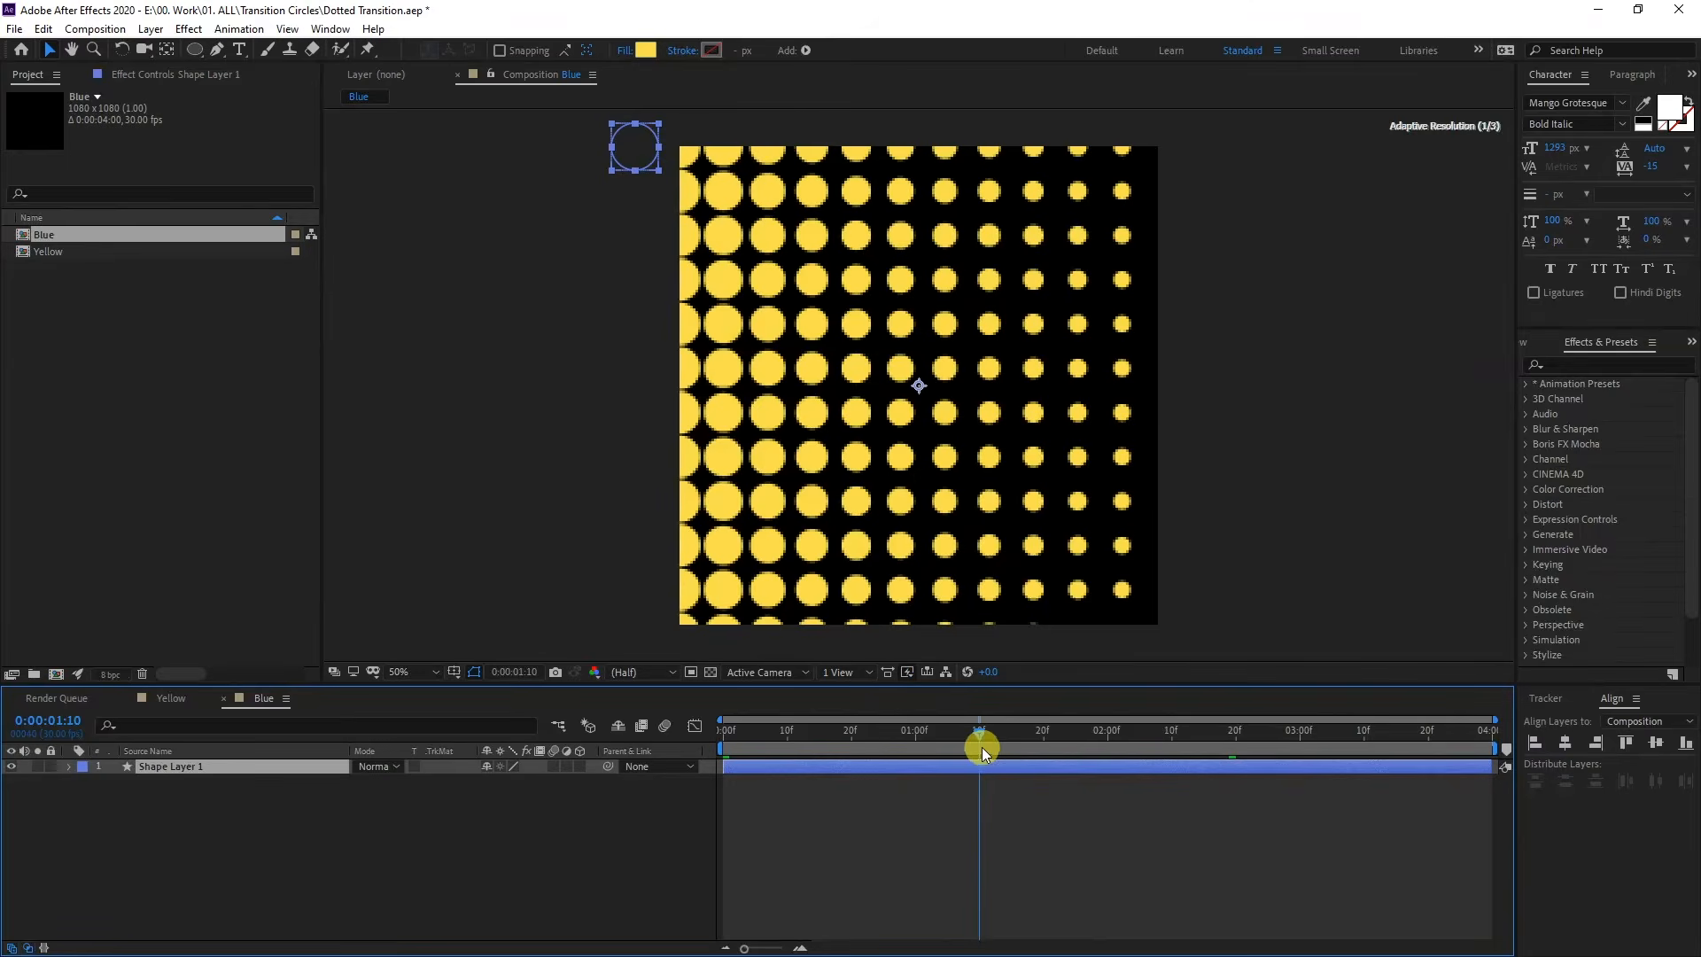
Step: Fill the Blue comp's dots blue and create Final_Comp holding Blue and Yellow
left_click(645, 50)
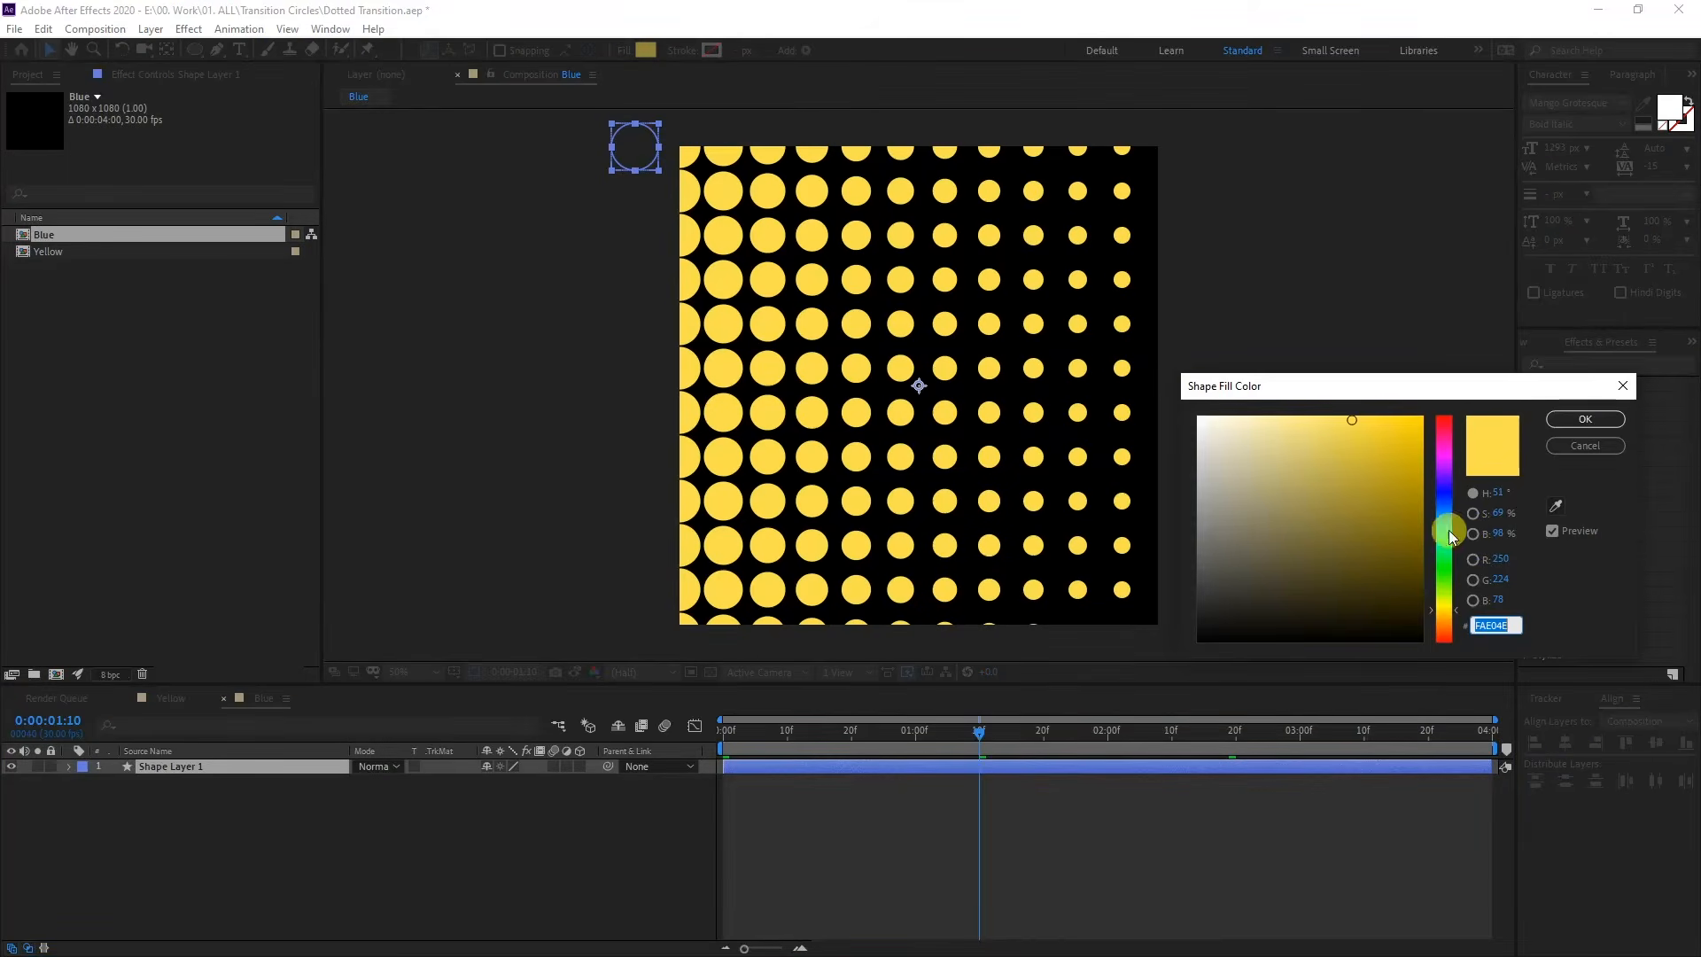
right_click(65, 398)
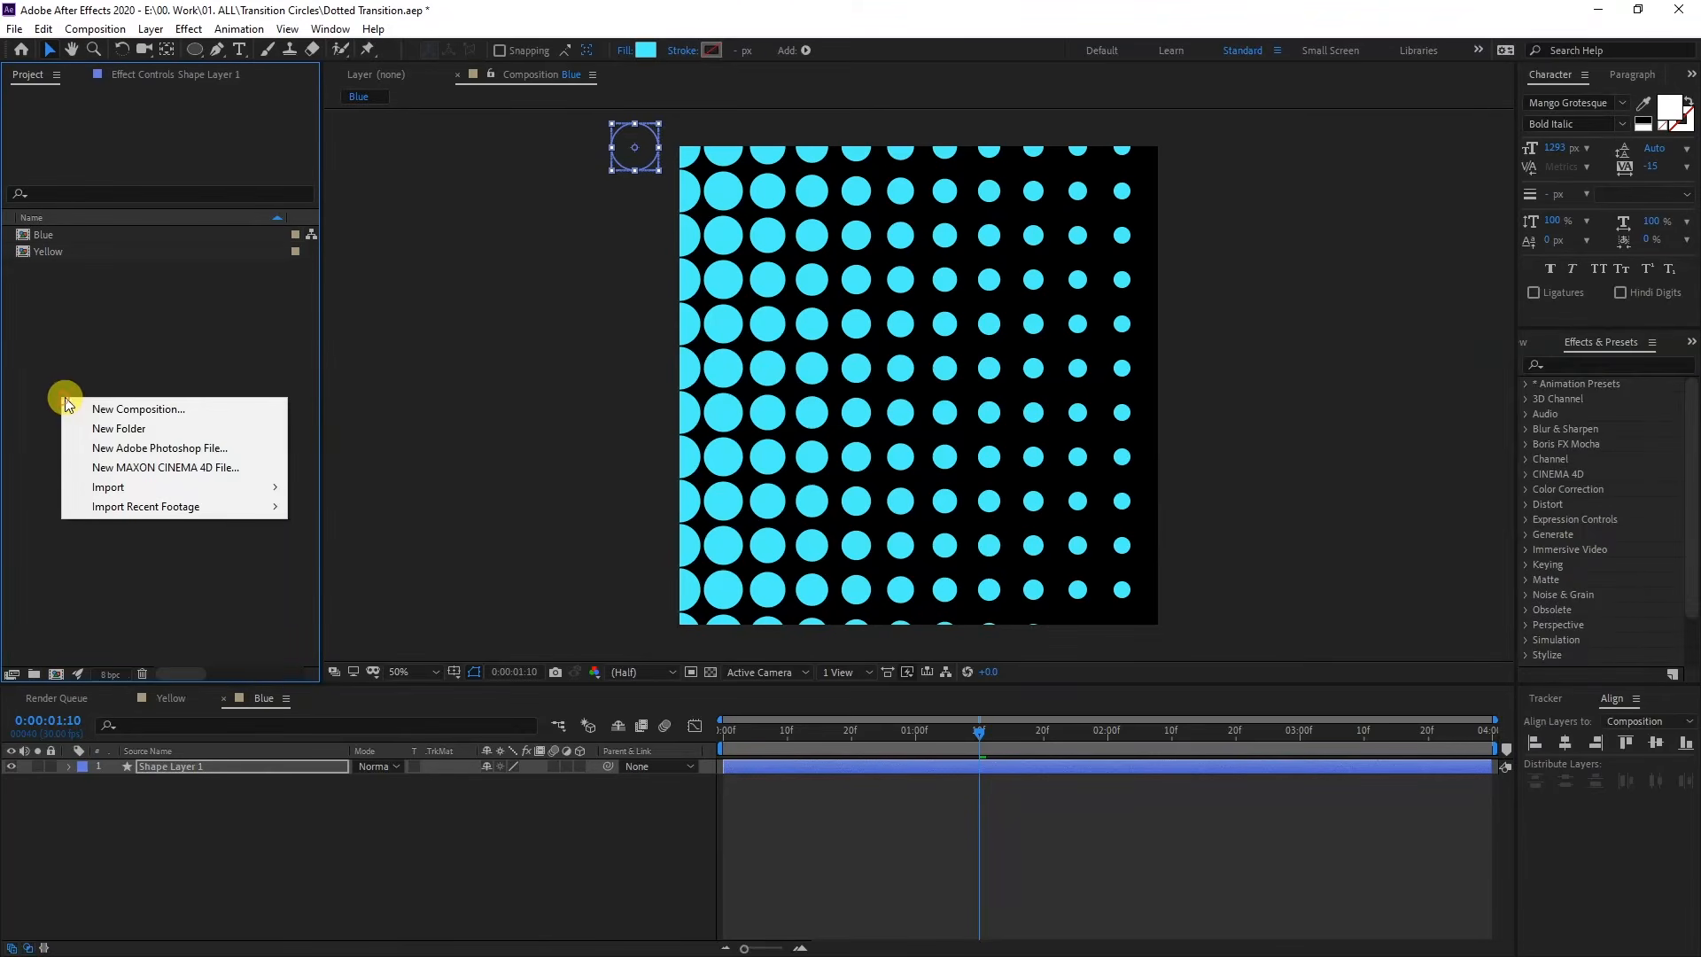
left_click(138, 409)
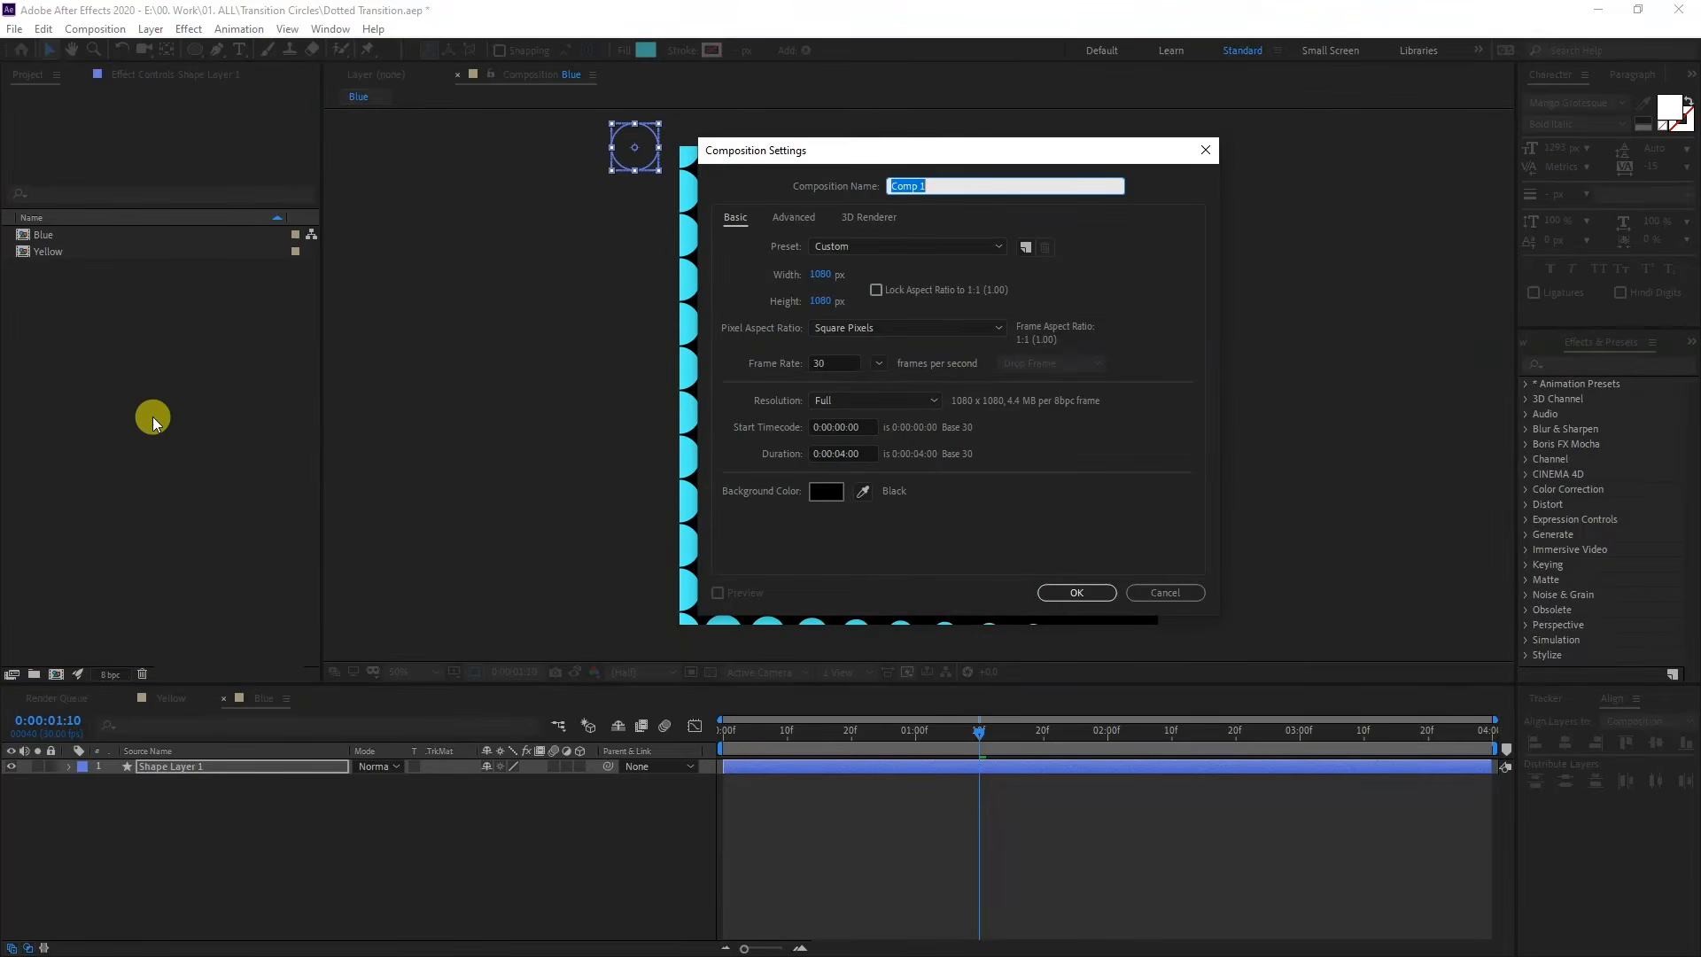
left_click(1075, 591)
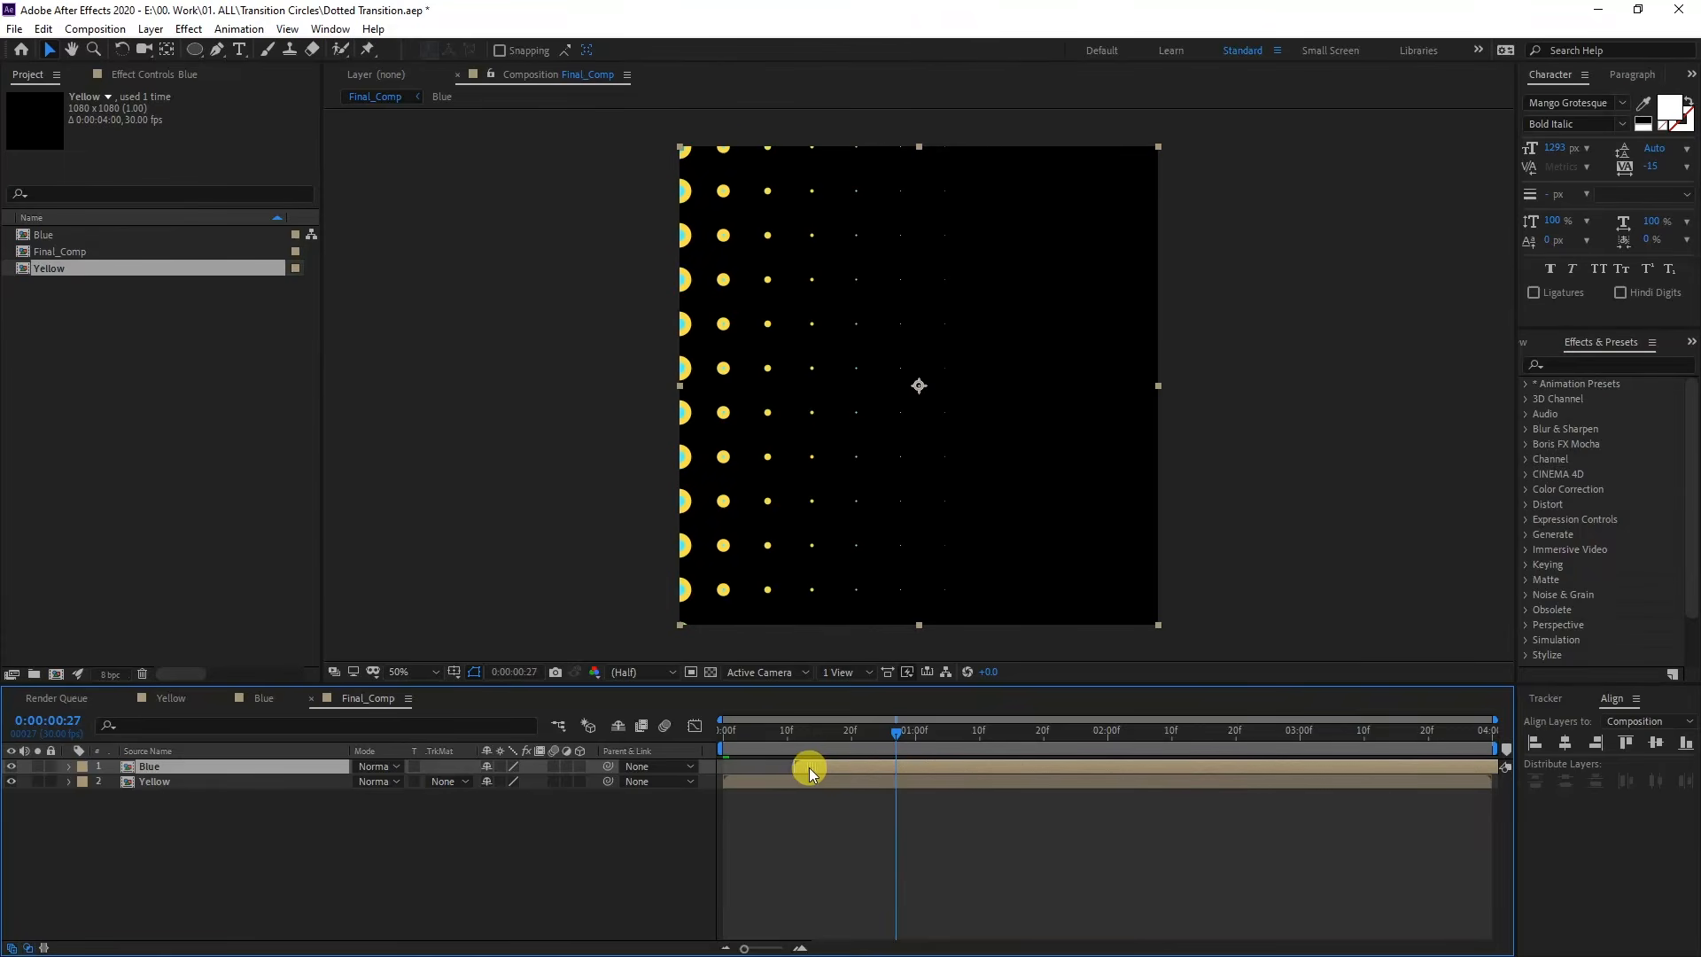
mouse_move(803, 716)
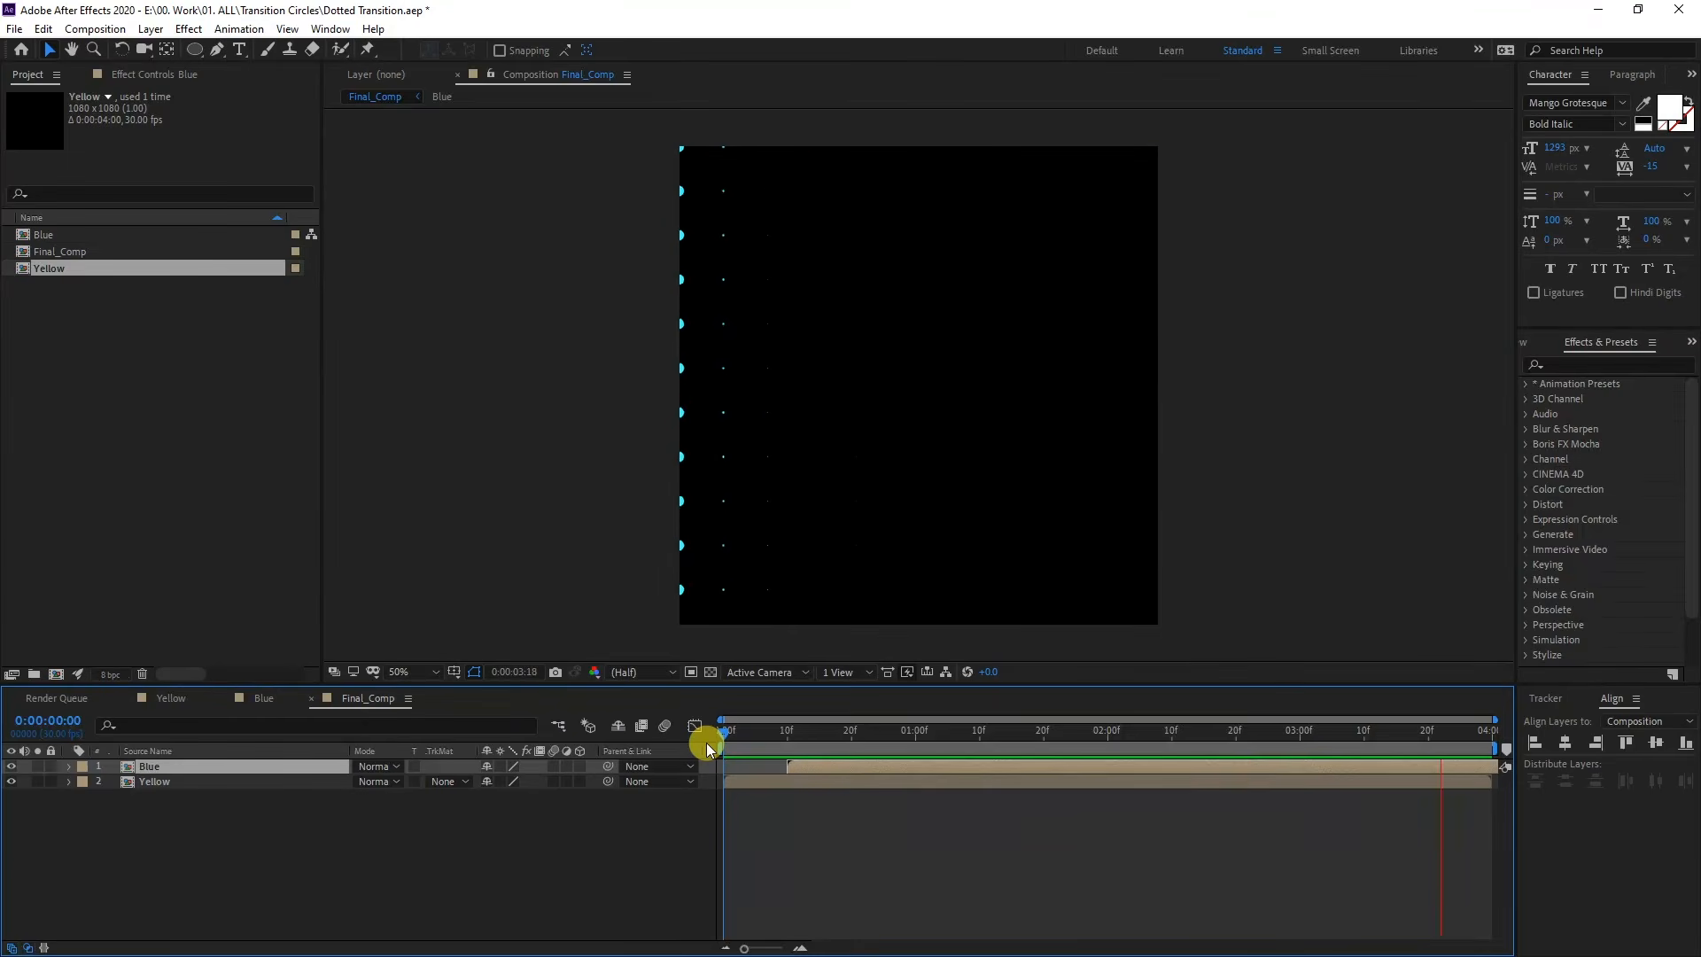
Step: Shift the Blue layer a few frames later than Yellow and preview the transition
left_click(1058, 728)
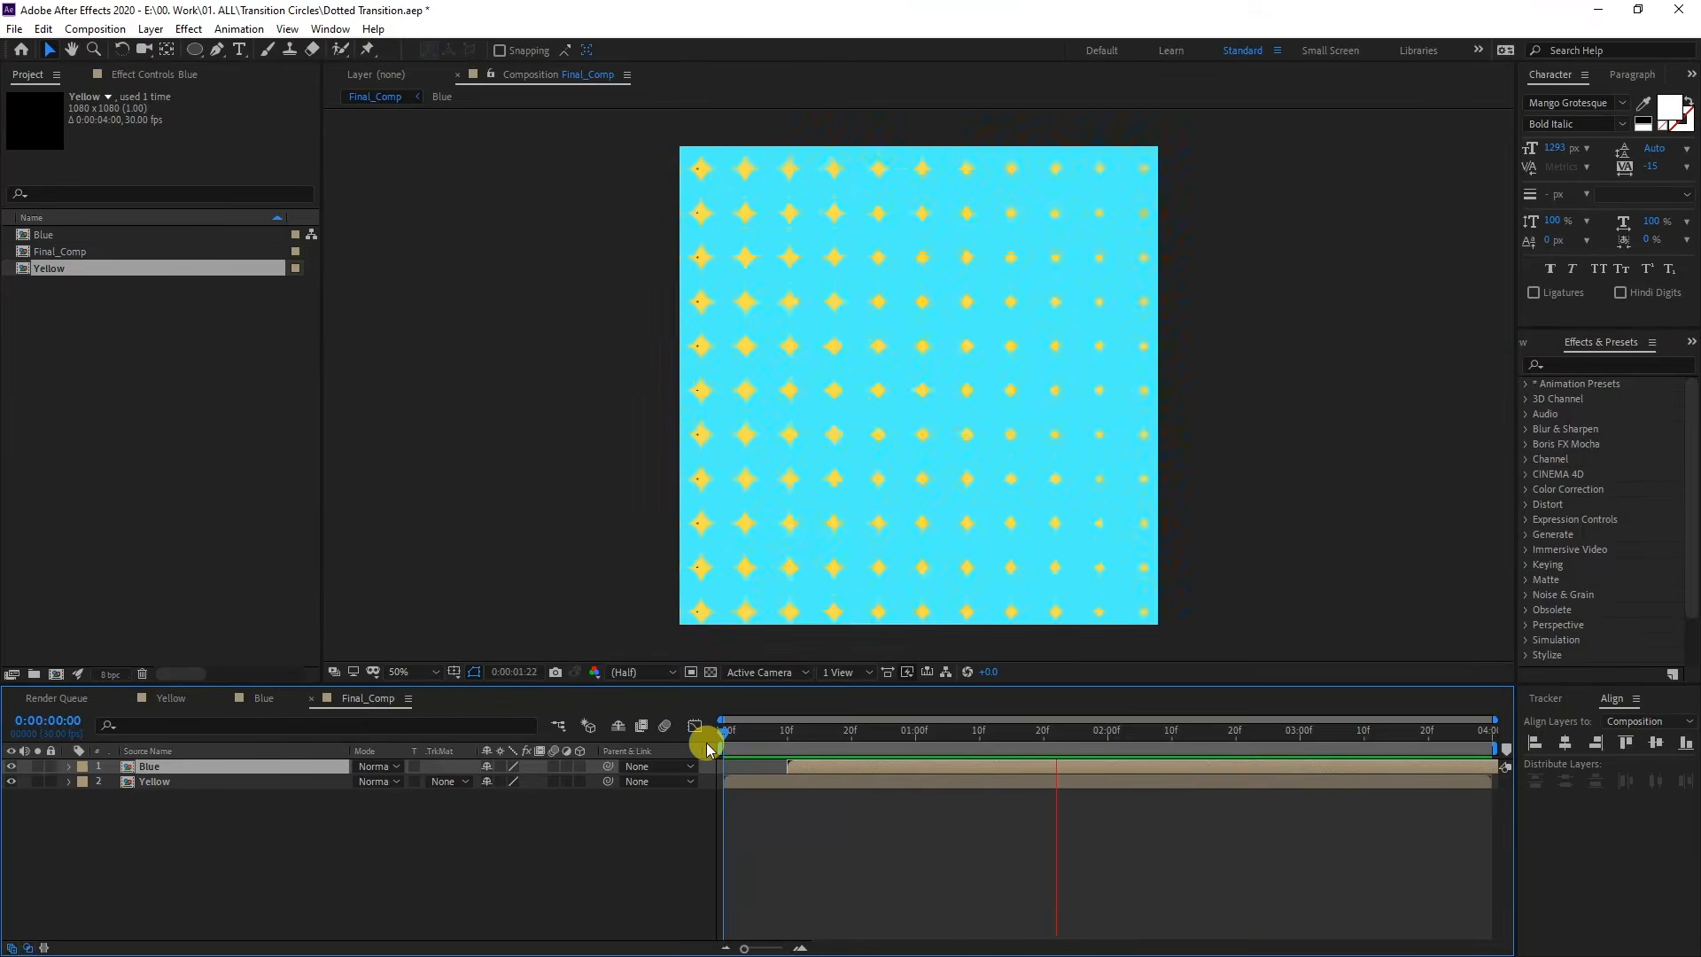